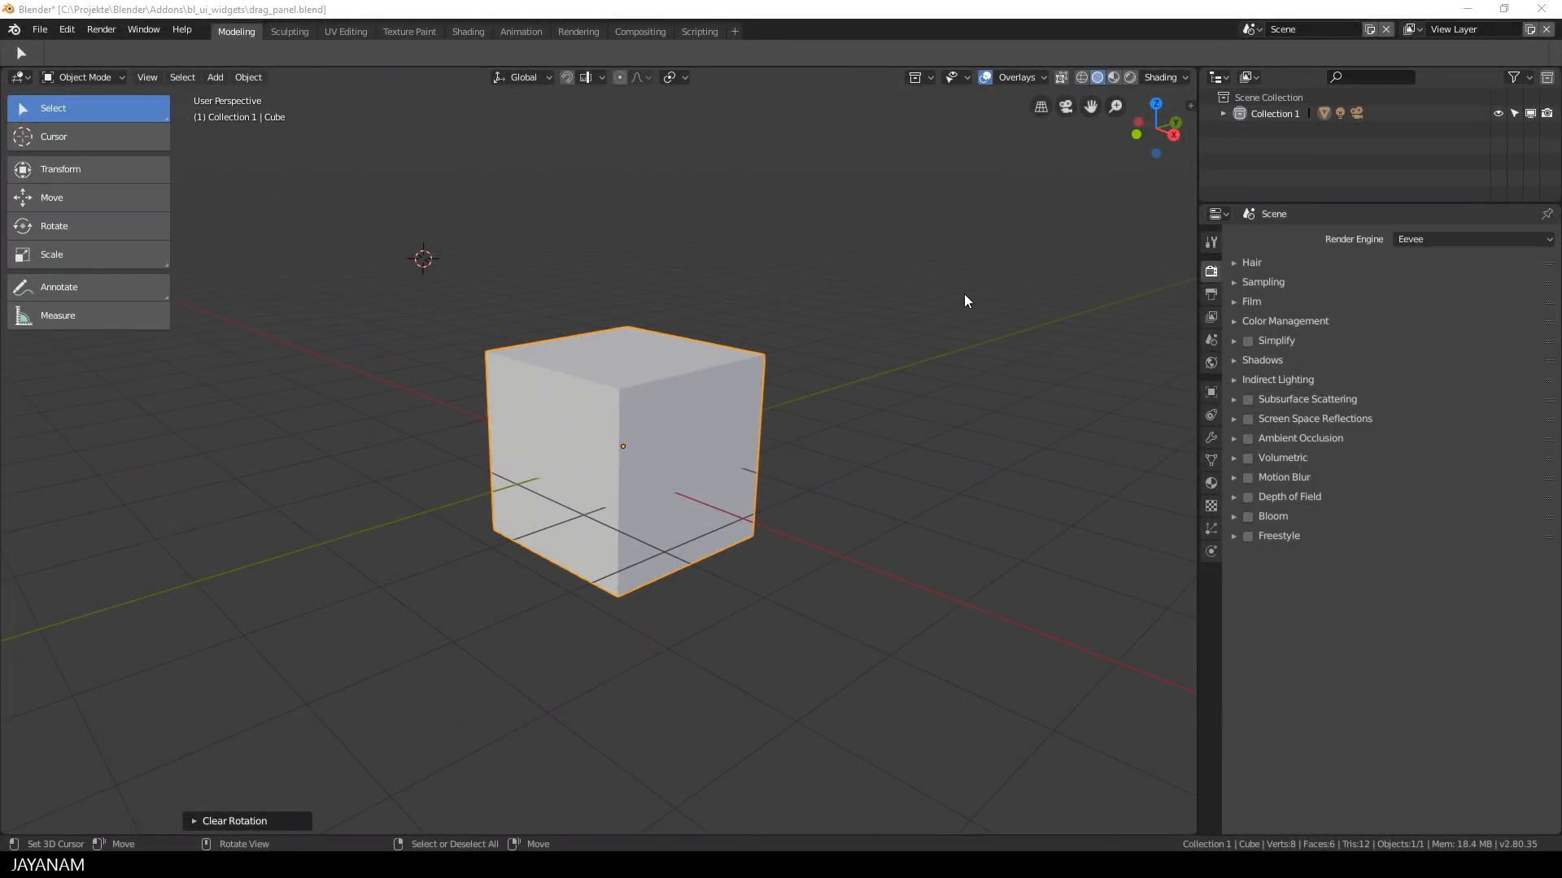
pyautogui.moveTo(896, 354)
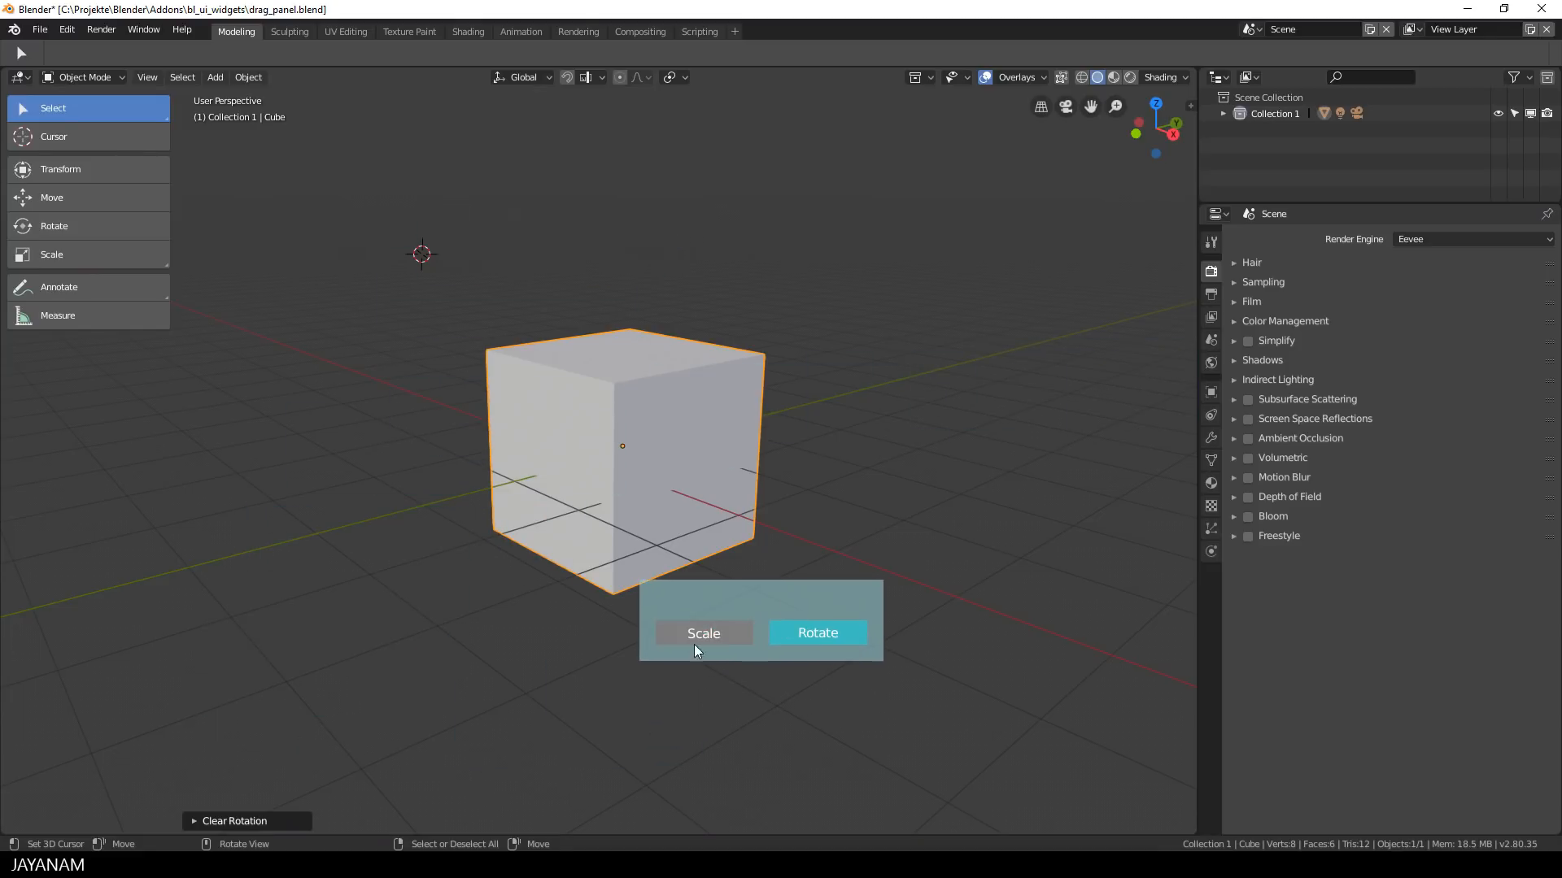
pyautogui.moveTo(713, 638)
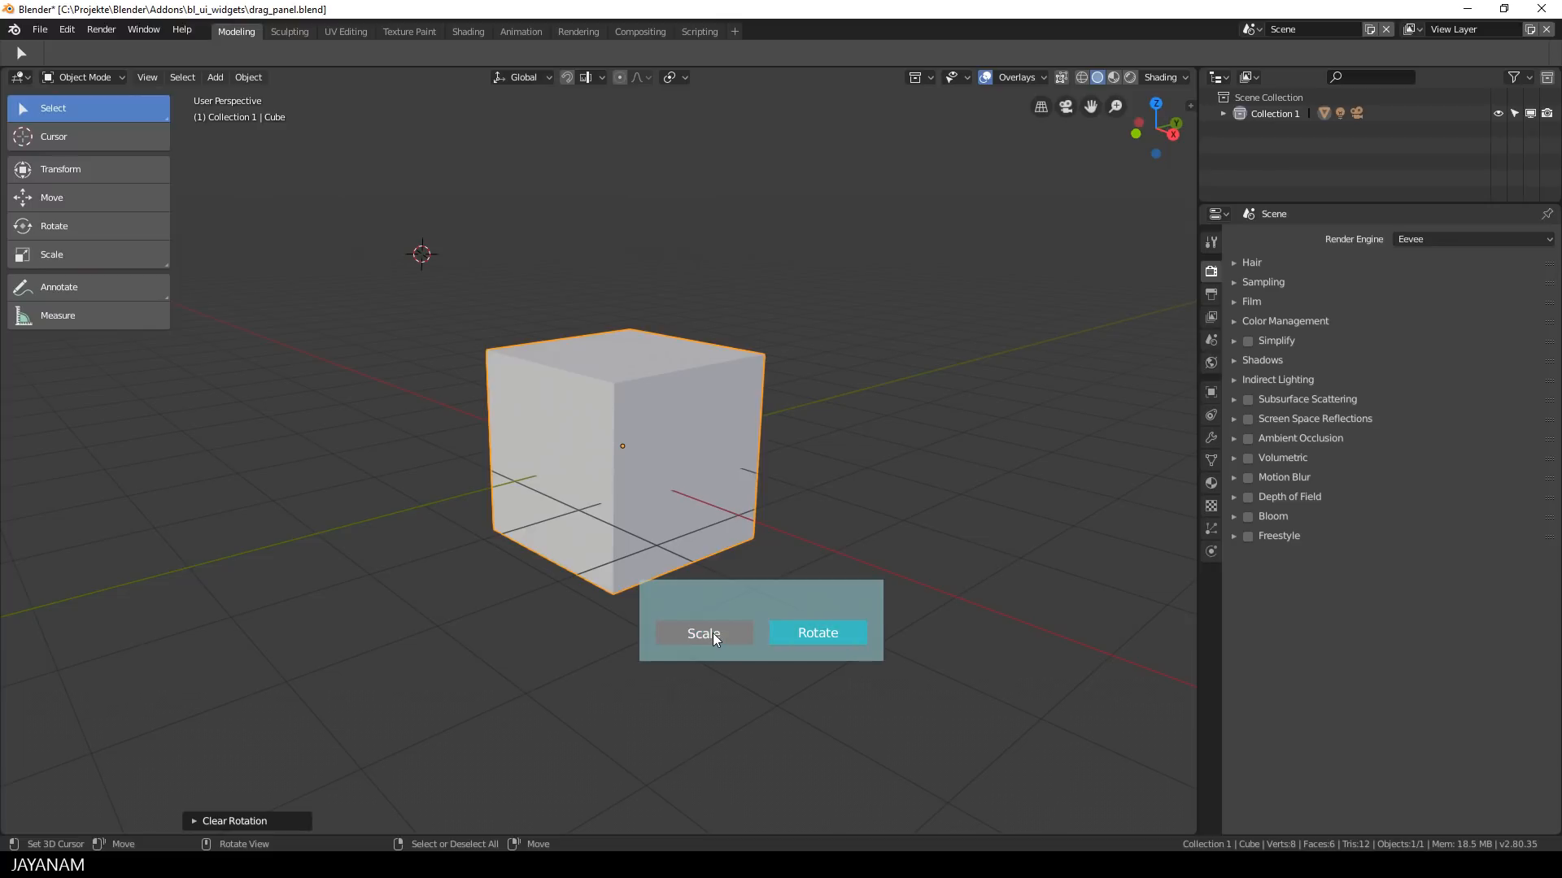
# Press the panel's Scale button to scale the cube in Blender.
pyautogui.click(702, 633)
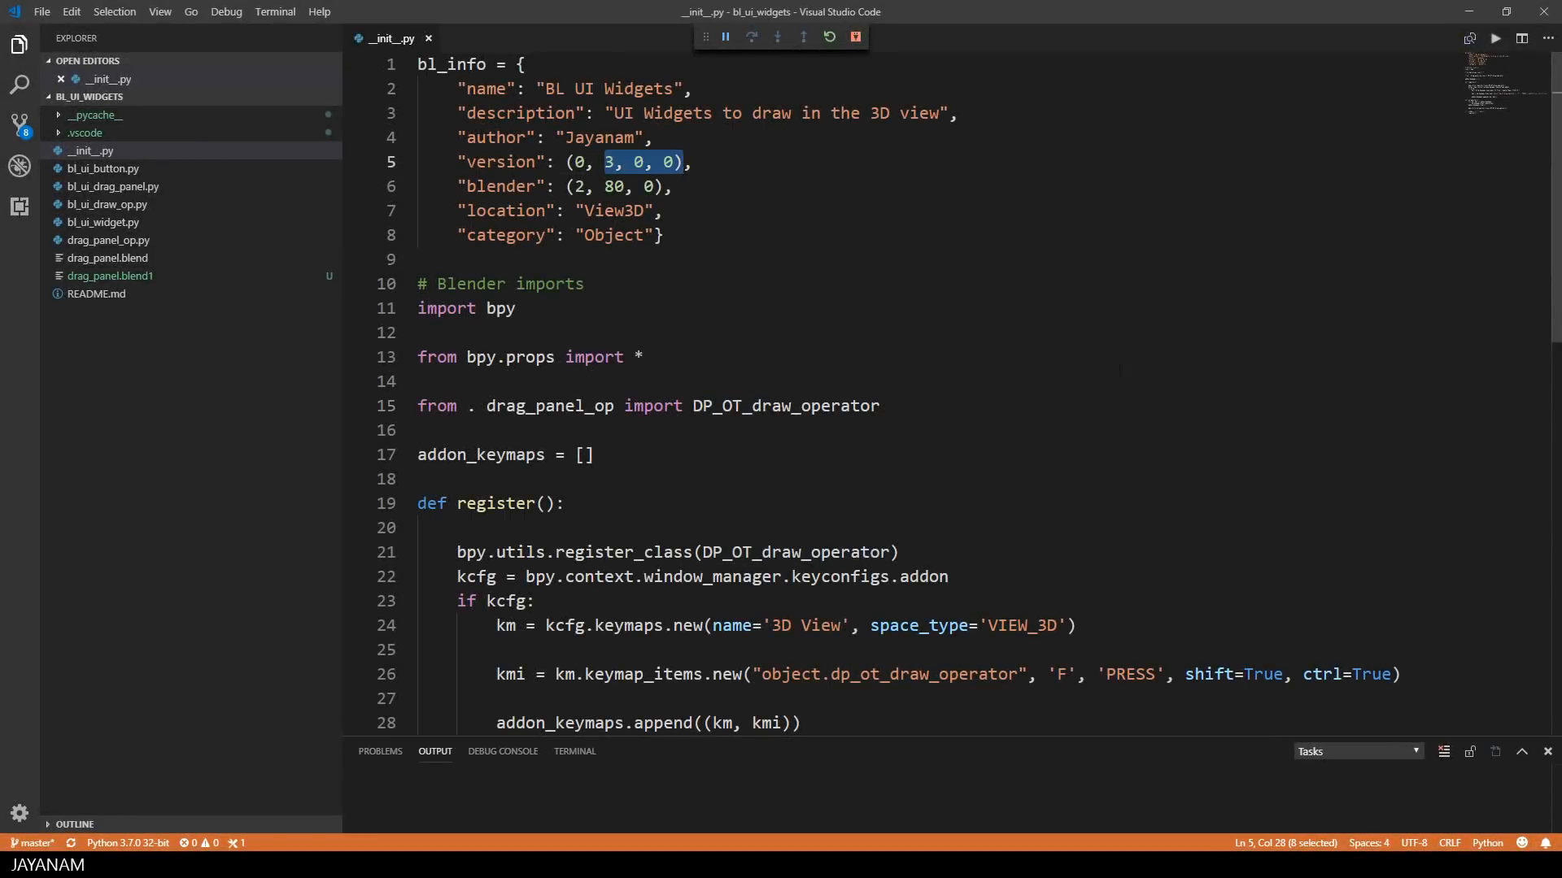
# Highlight the DP_OT_draw_operator import and line-26 shortcut keys, then open drag_panel_op.py.
pyautogui.doubleClick(785, 405)
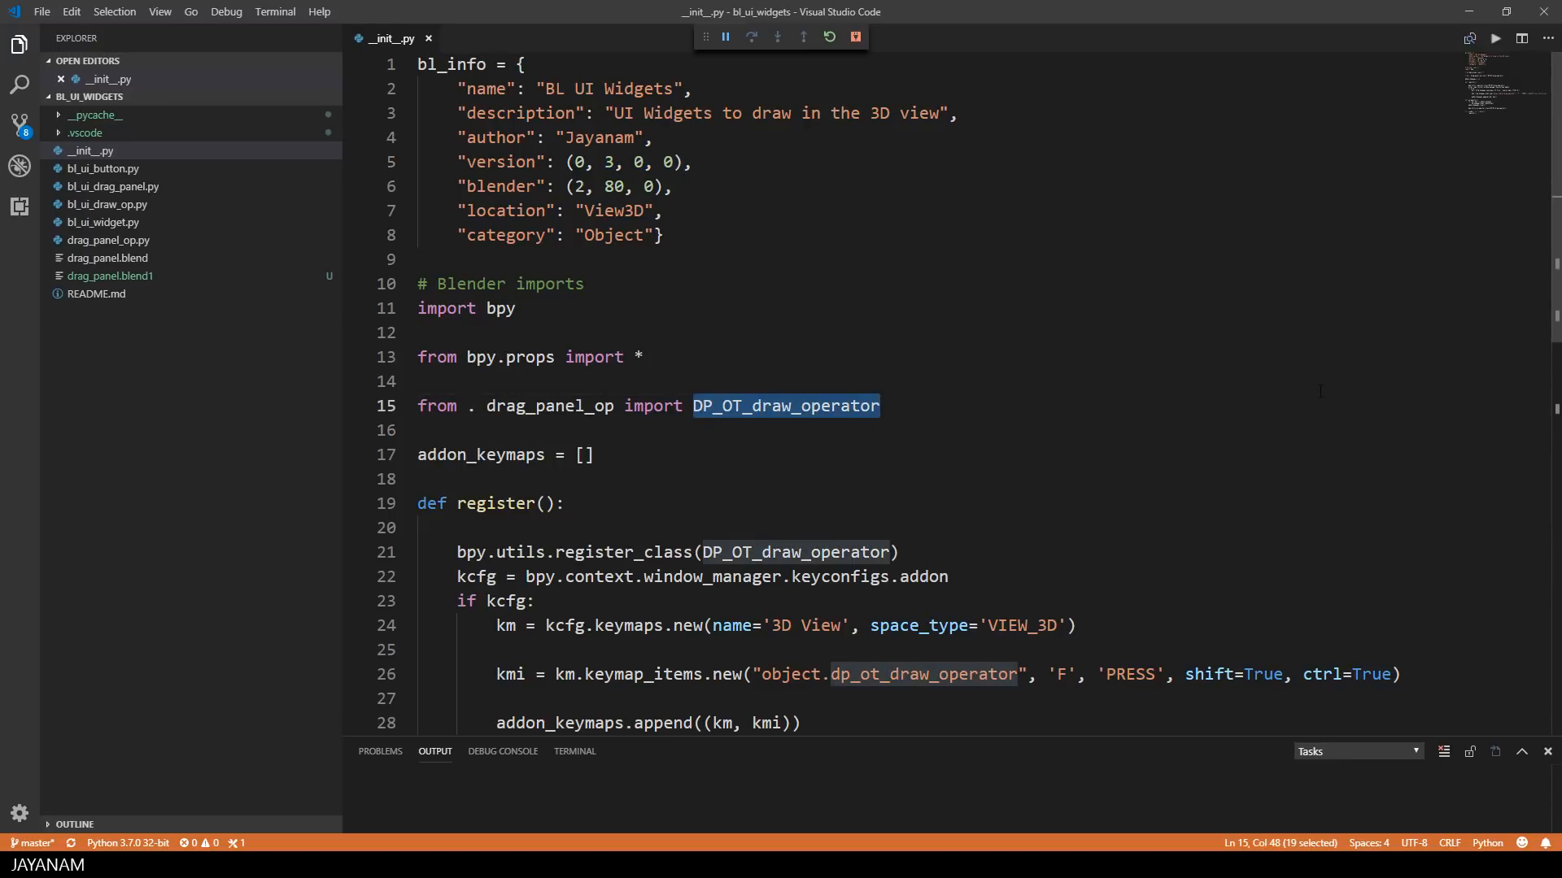
pyautogui.doubleClick(625, 552)
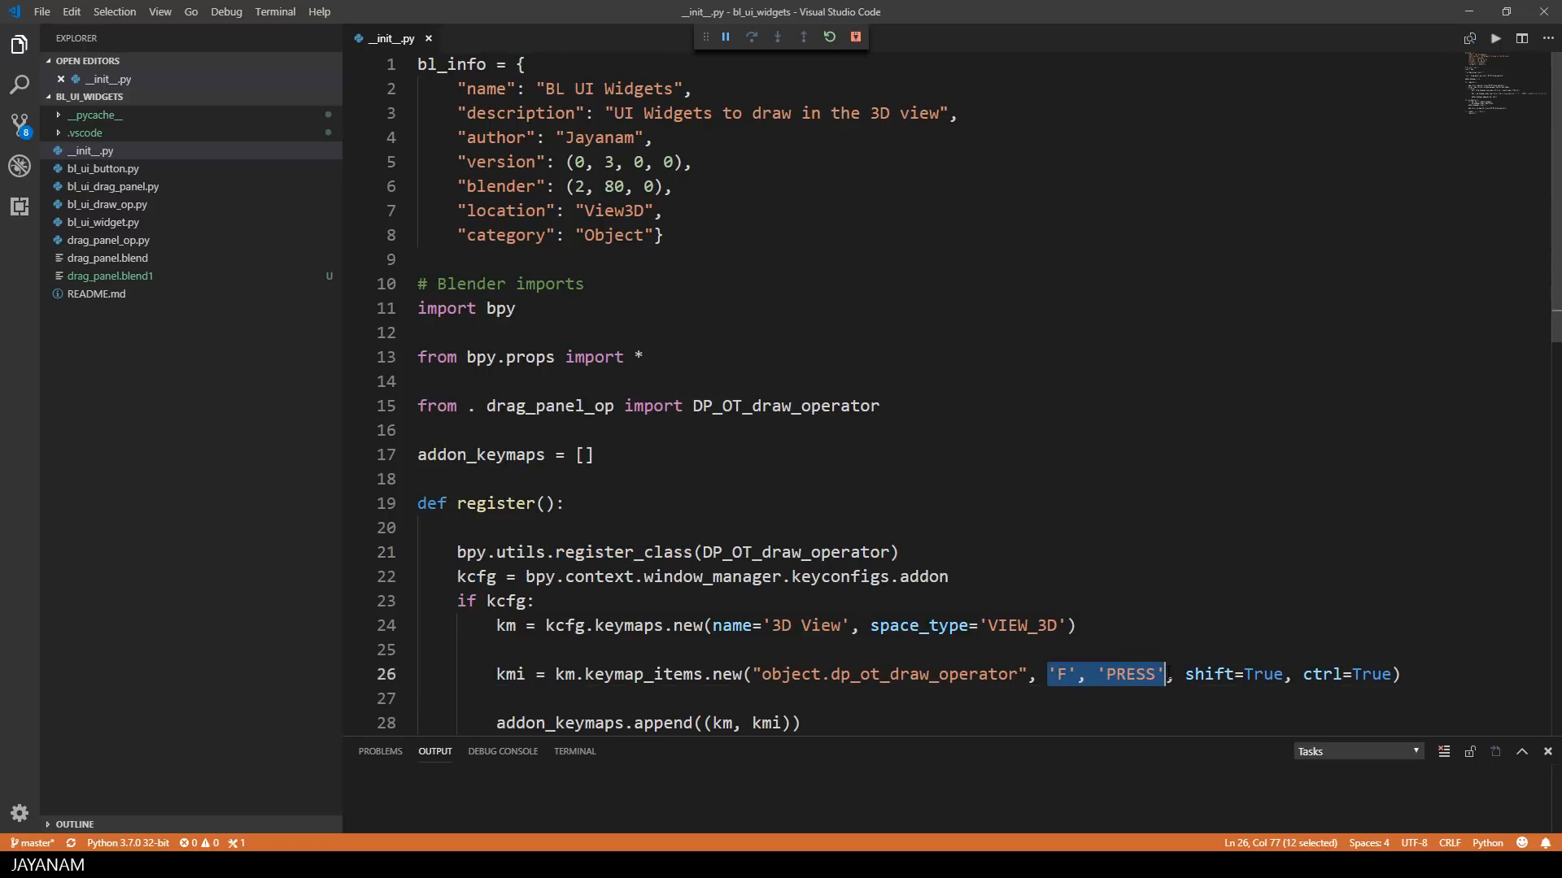
pyautogui.click(108, 240)
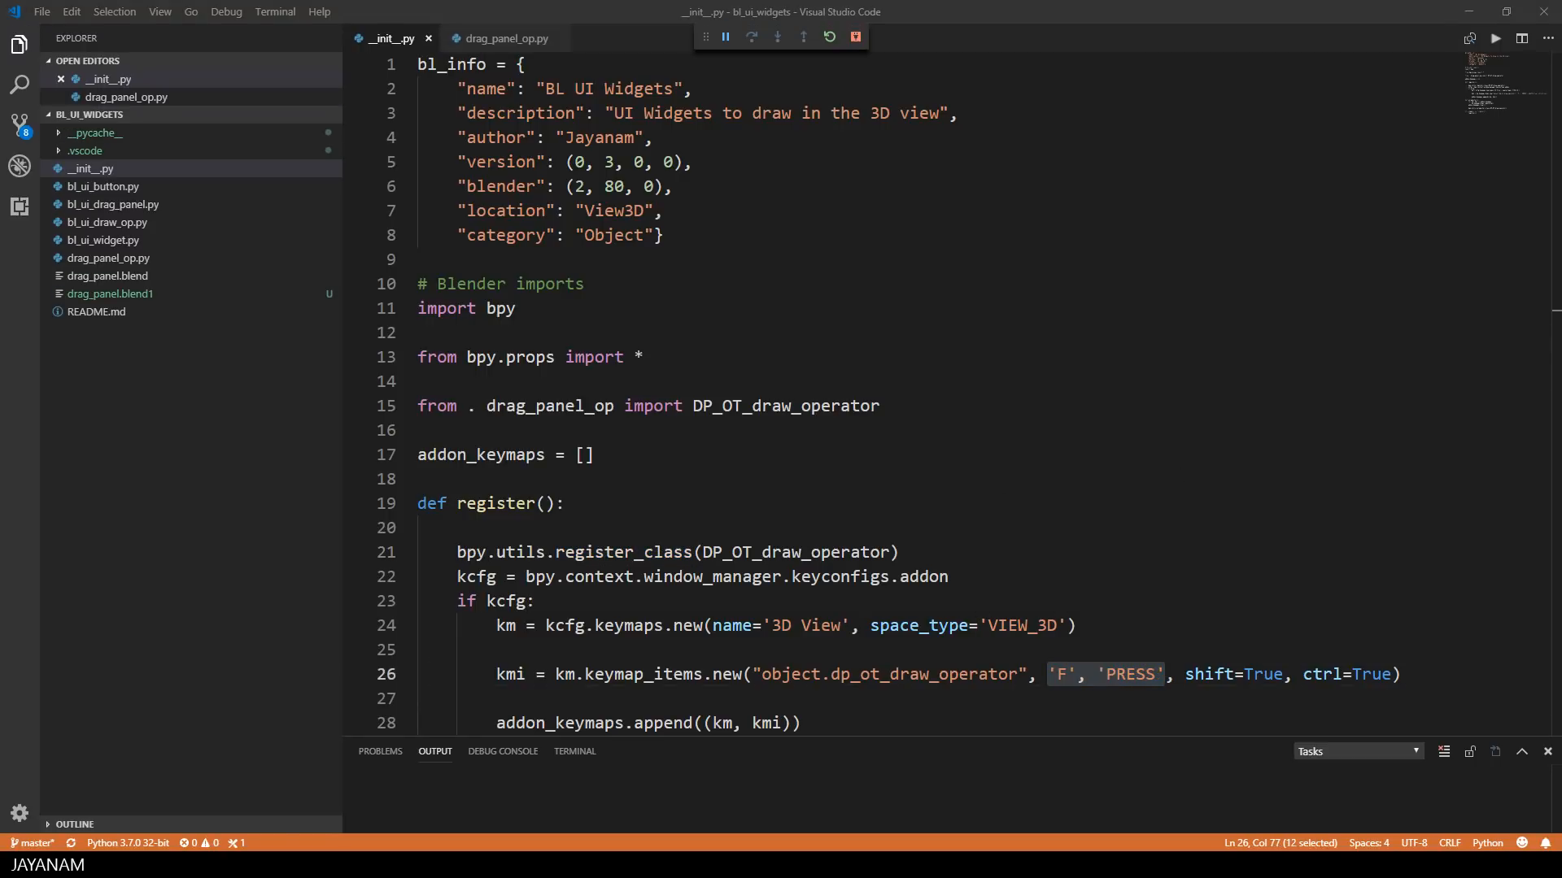
pyautogui.moveTo(771, 112)
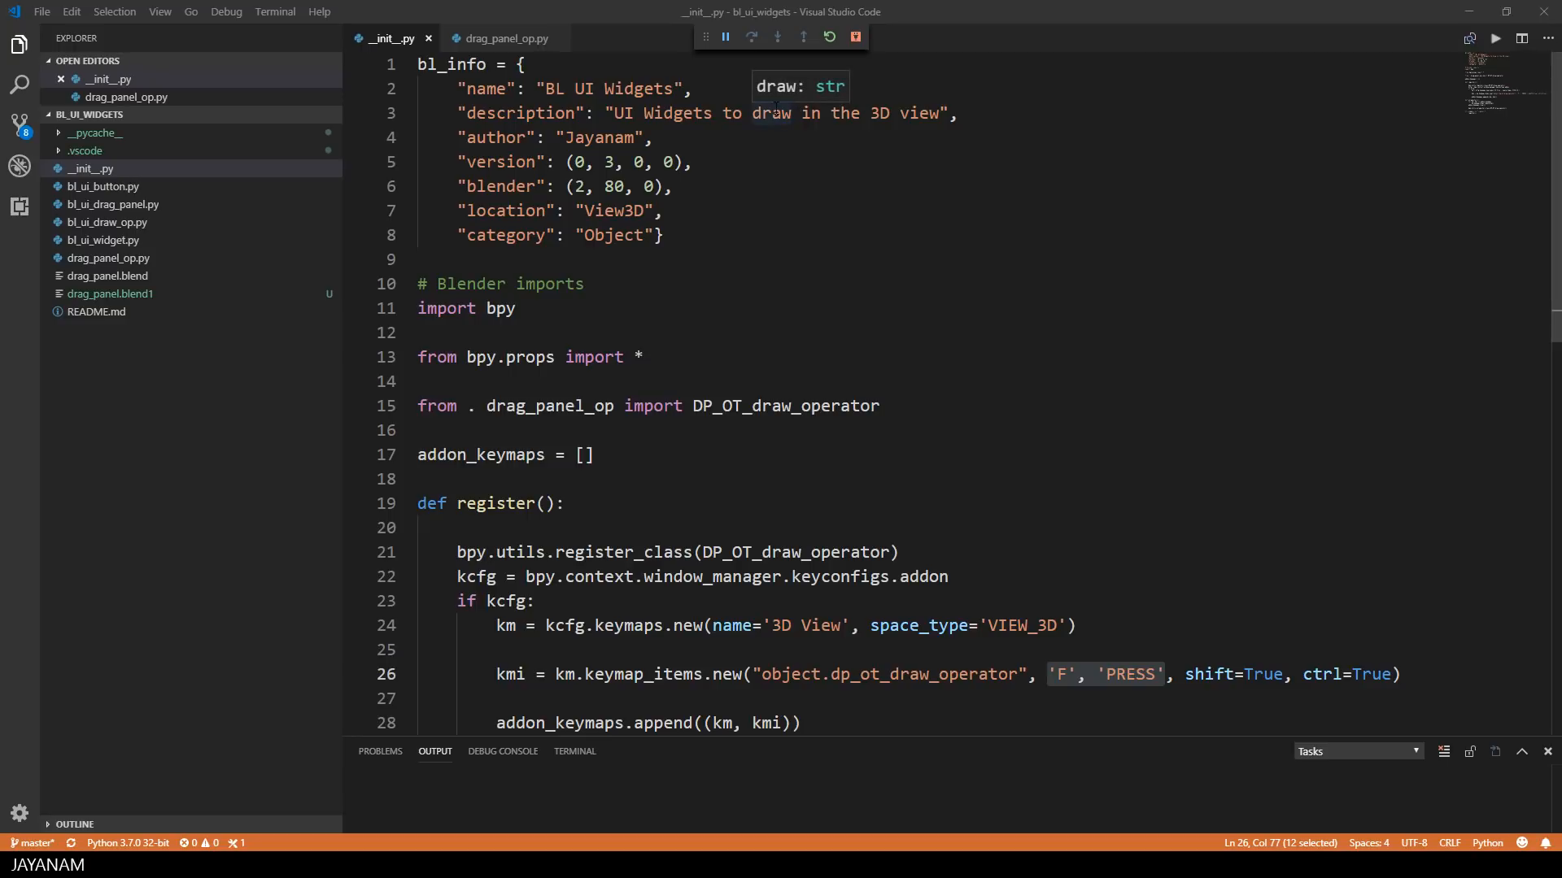
pyautogui.click(502, 39)
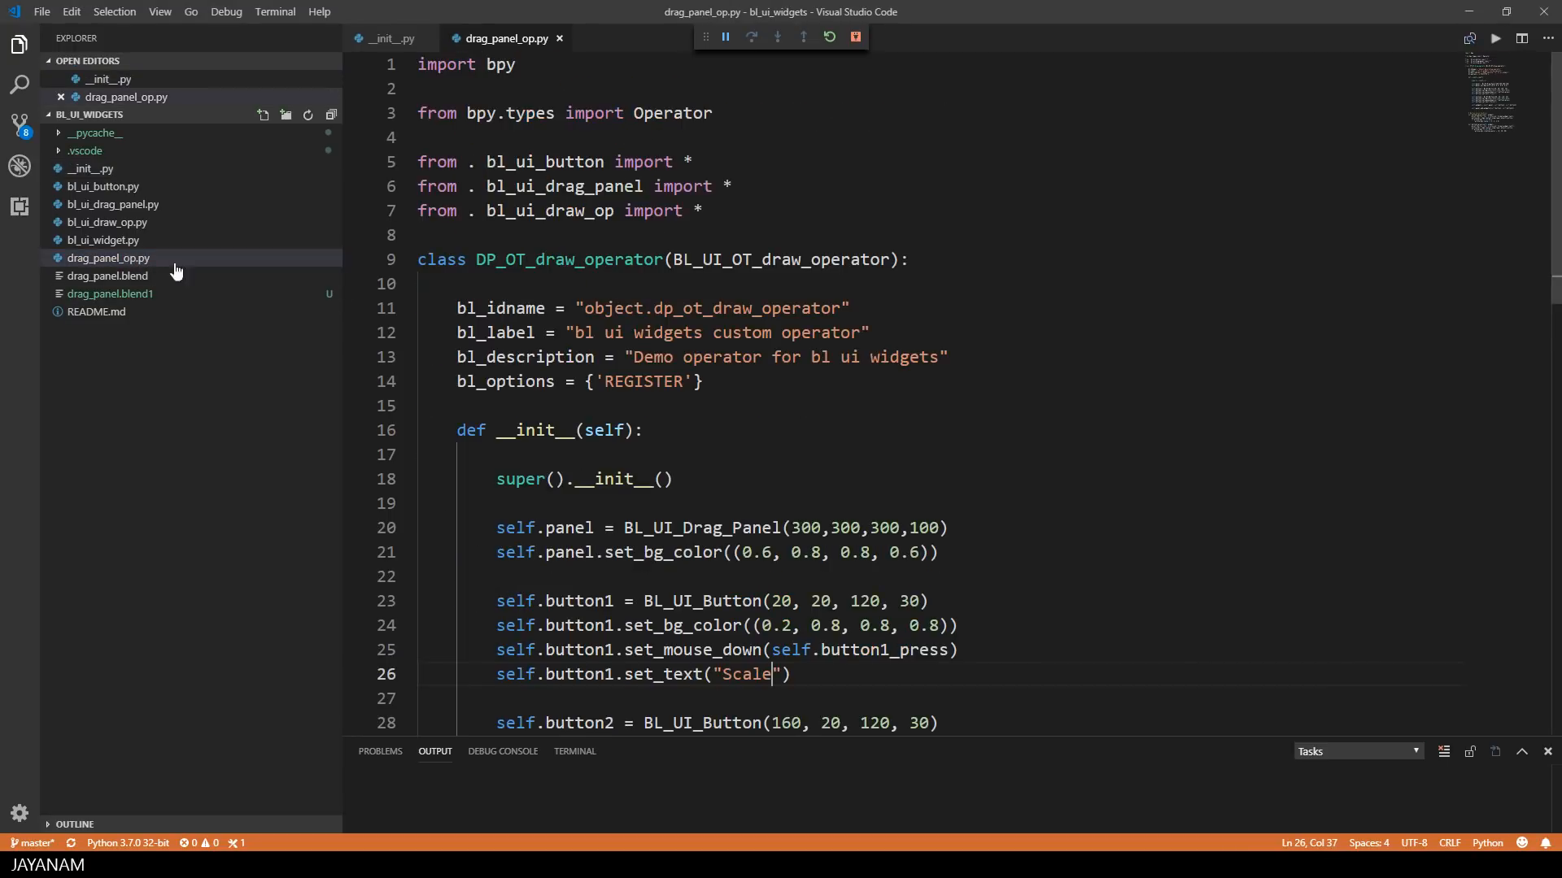
pyautogui.moveTo(1030, 367)
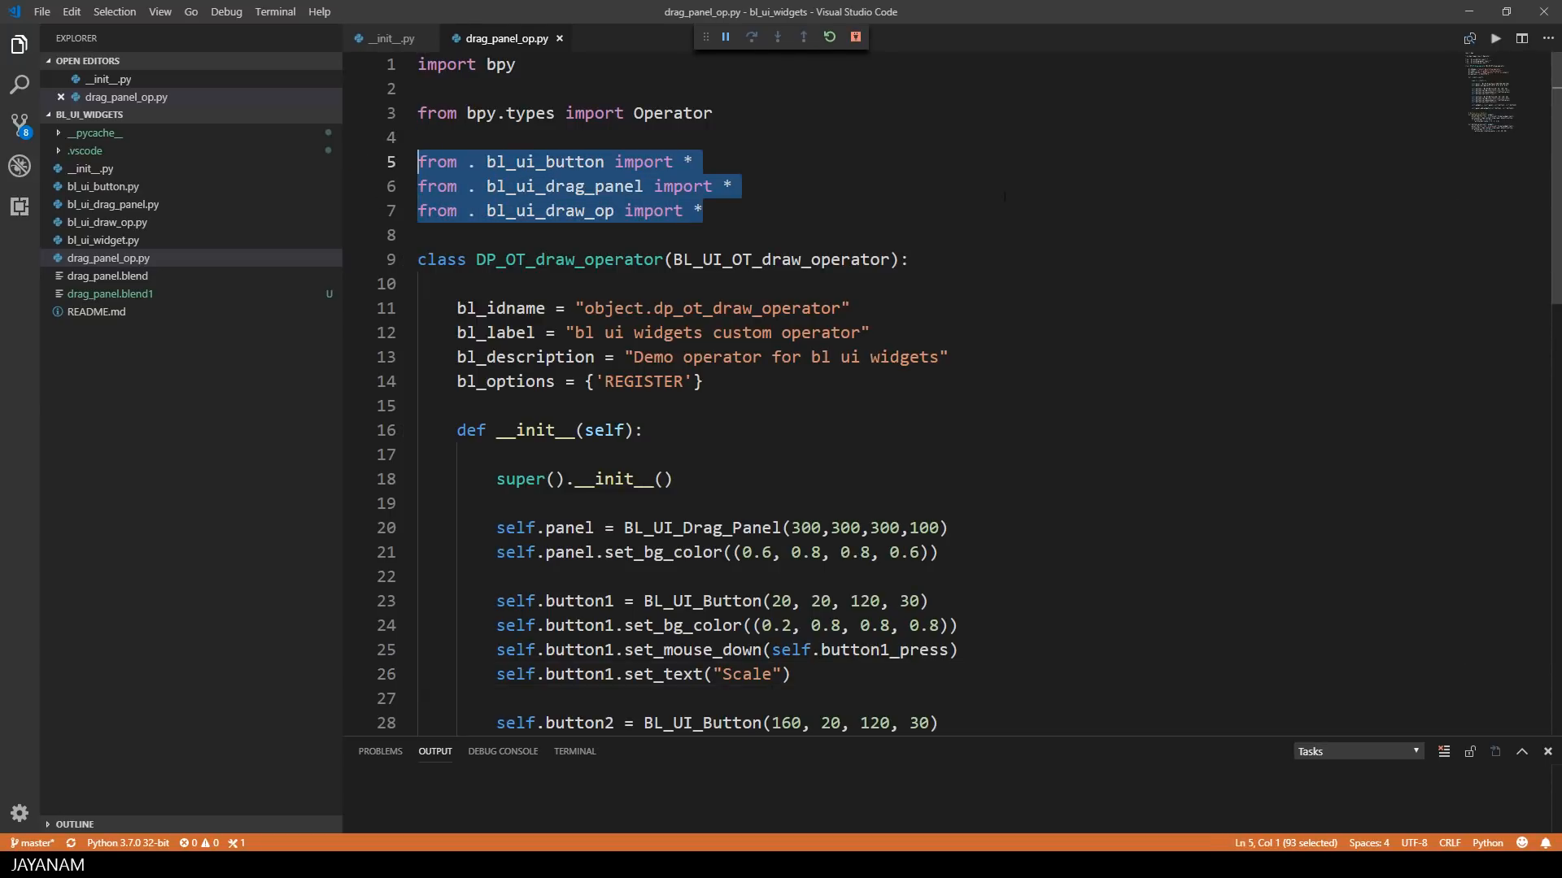
pyautogui.moveTo(542, 161)
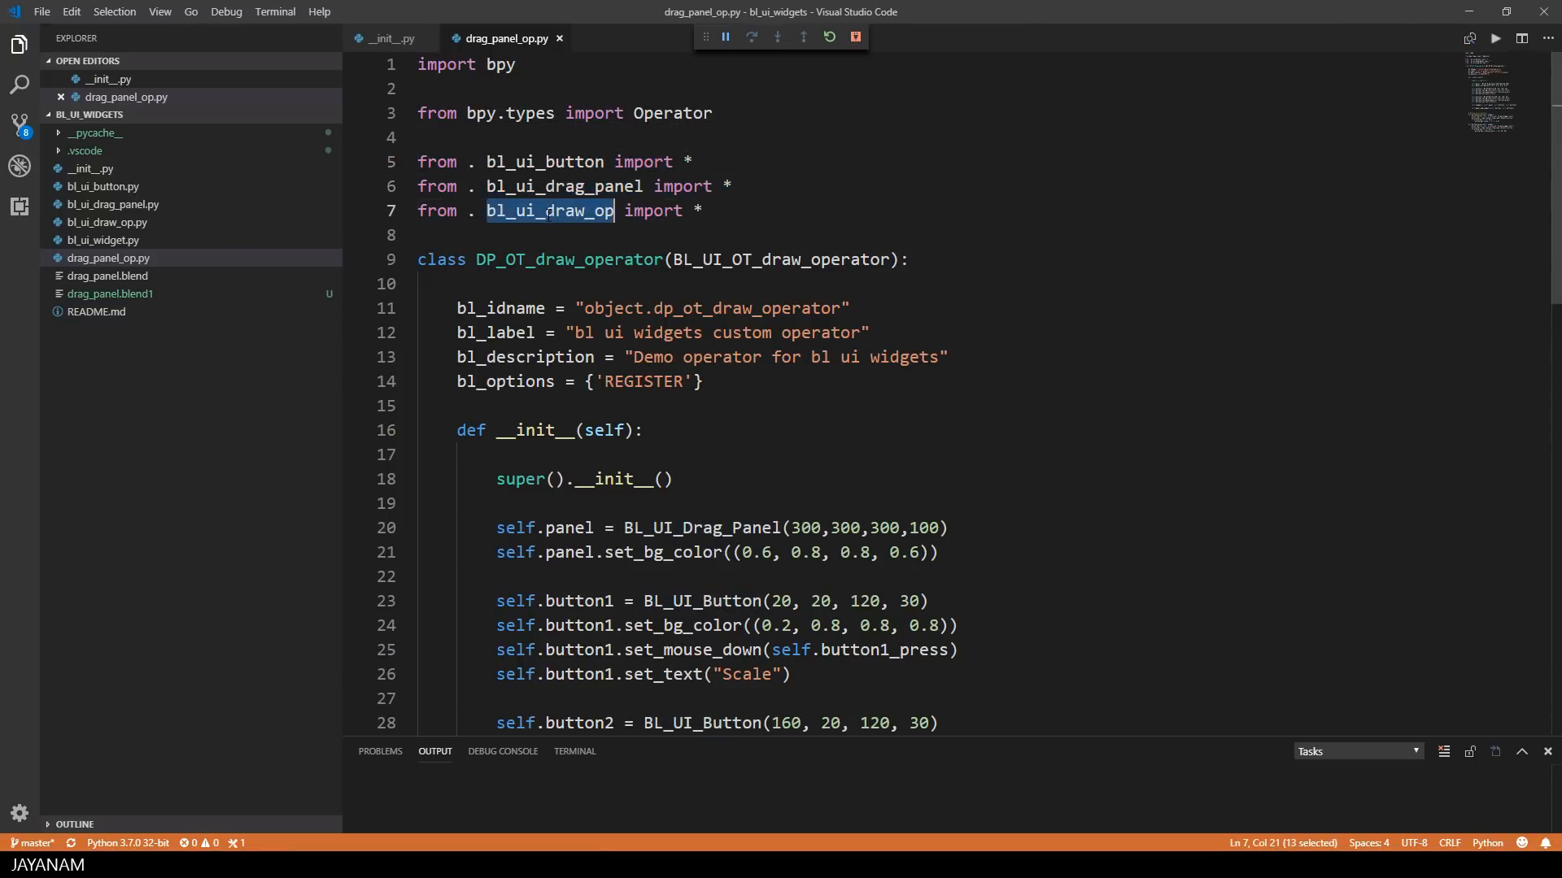
pyautogui.doubleClick(782, 259)
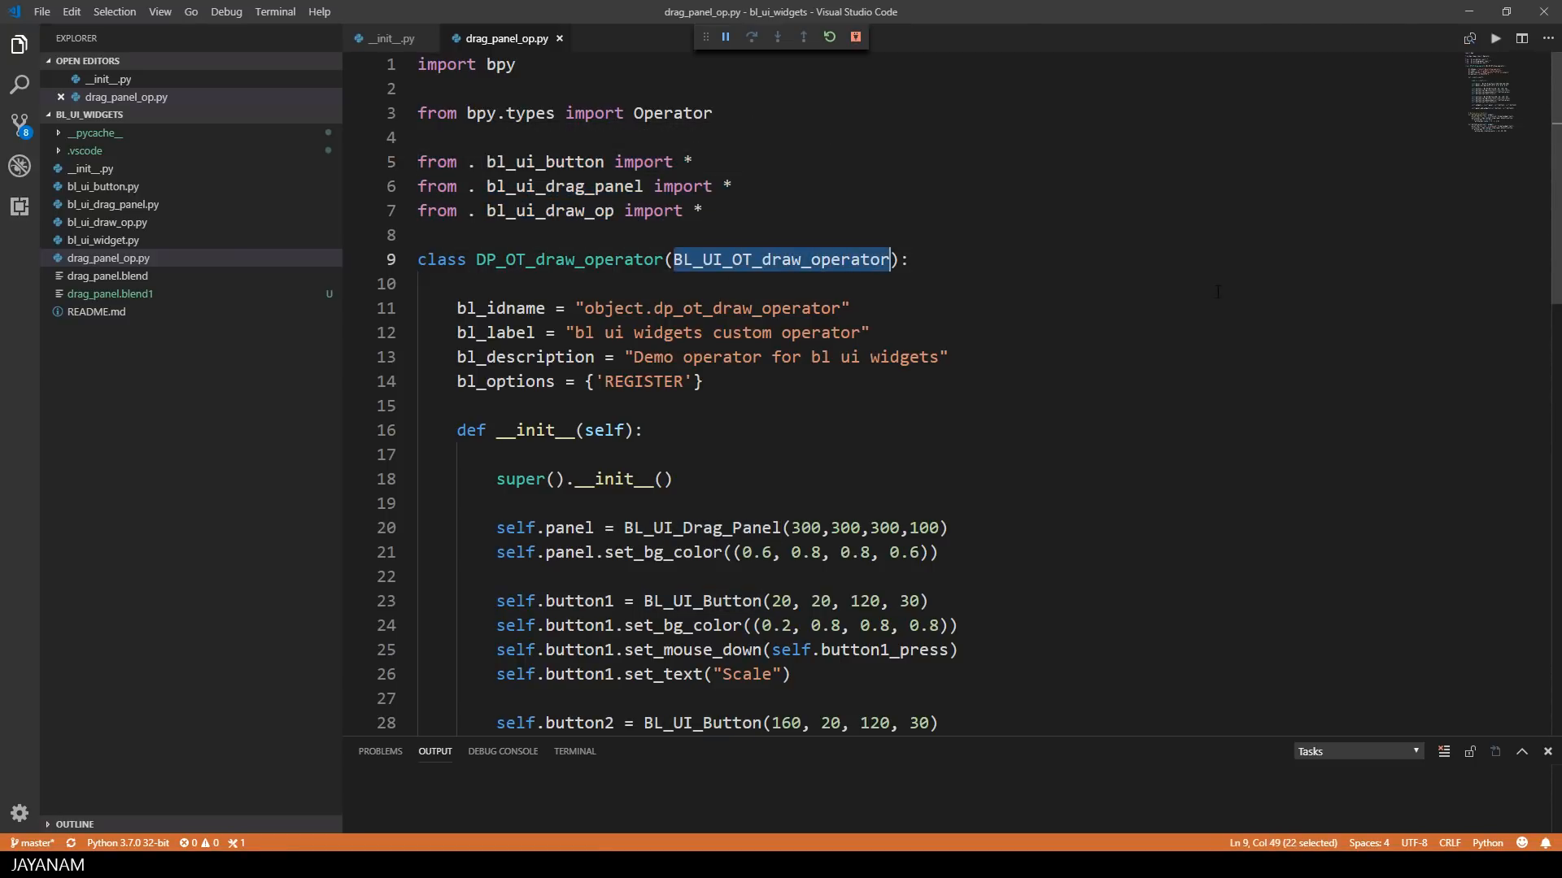
pyautogui.scroll(-3)
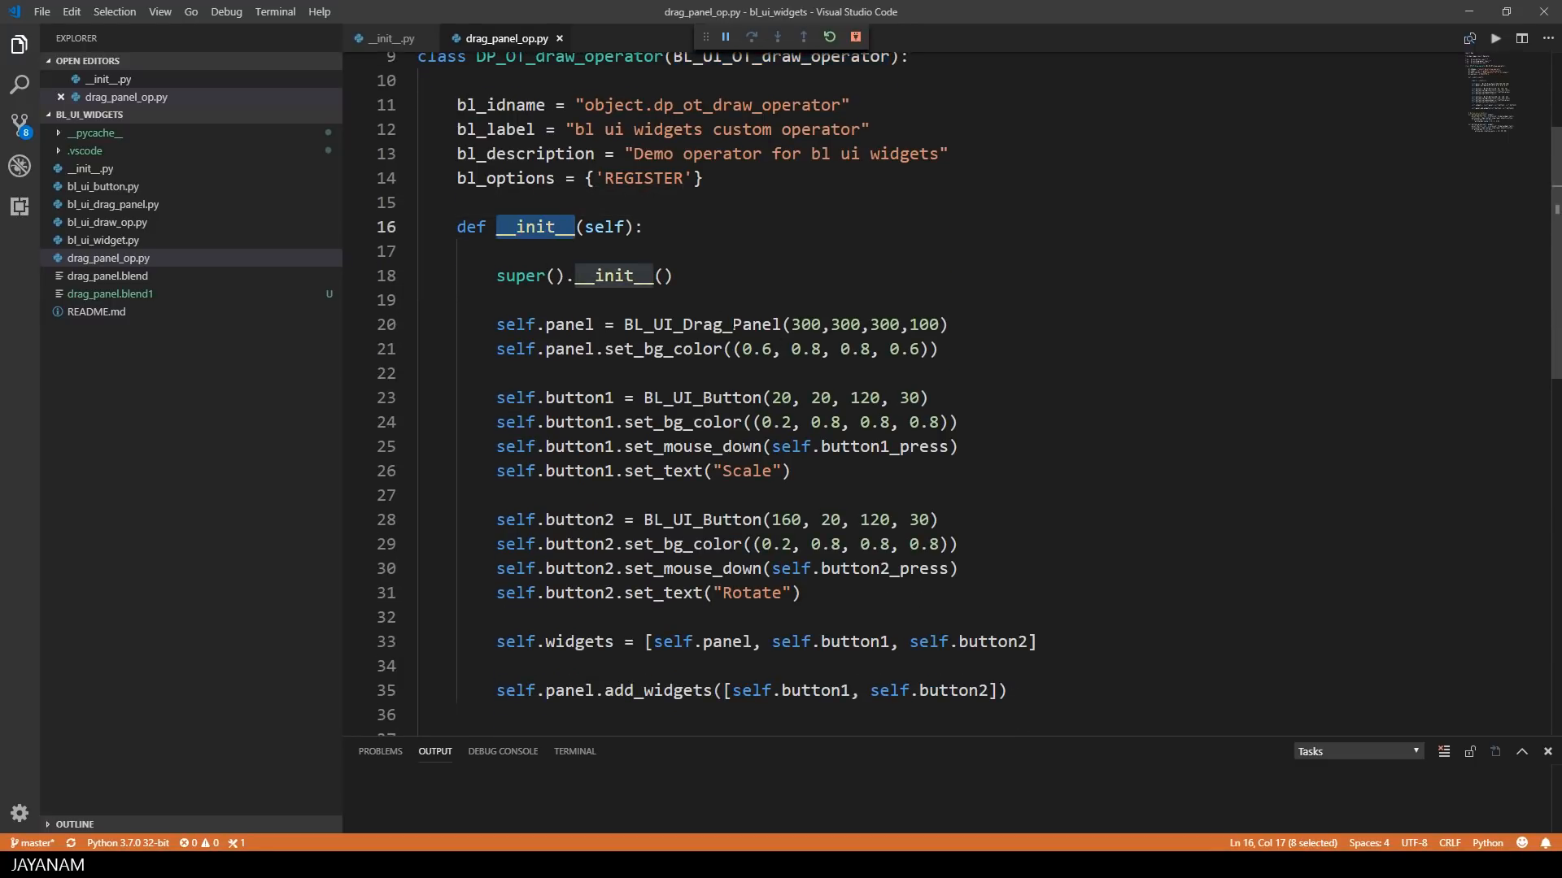
pyautogui.doubleClick(702, 323)
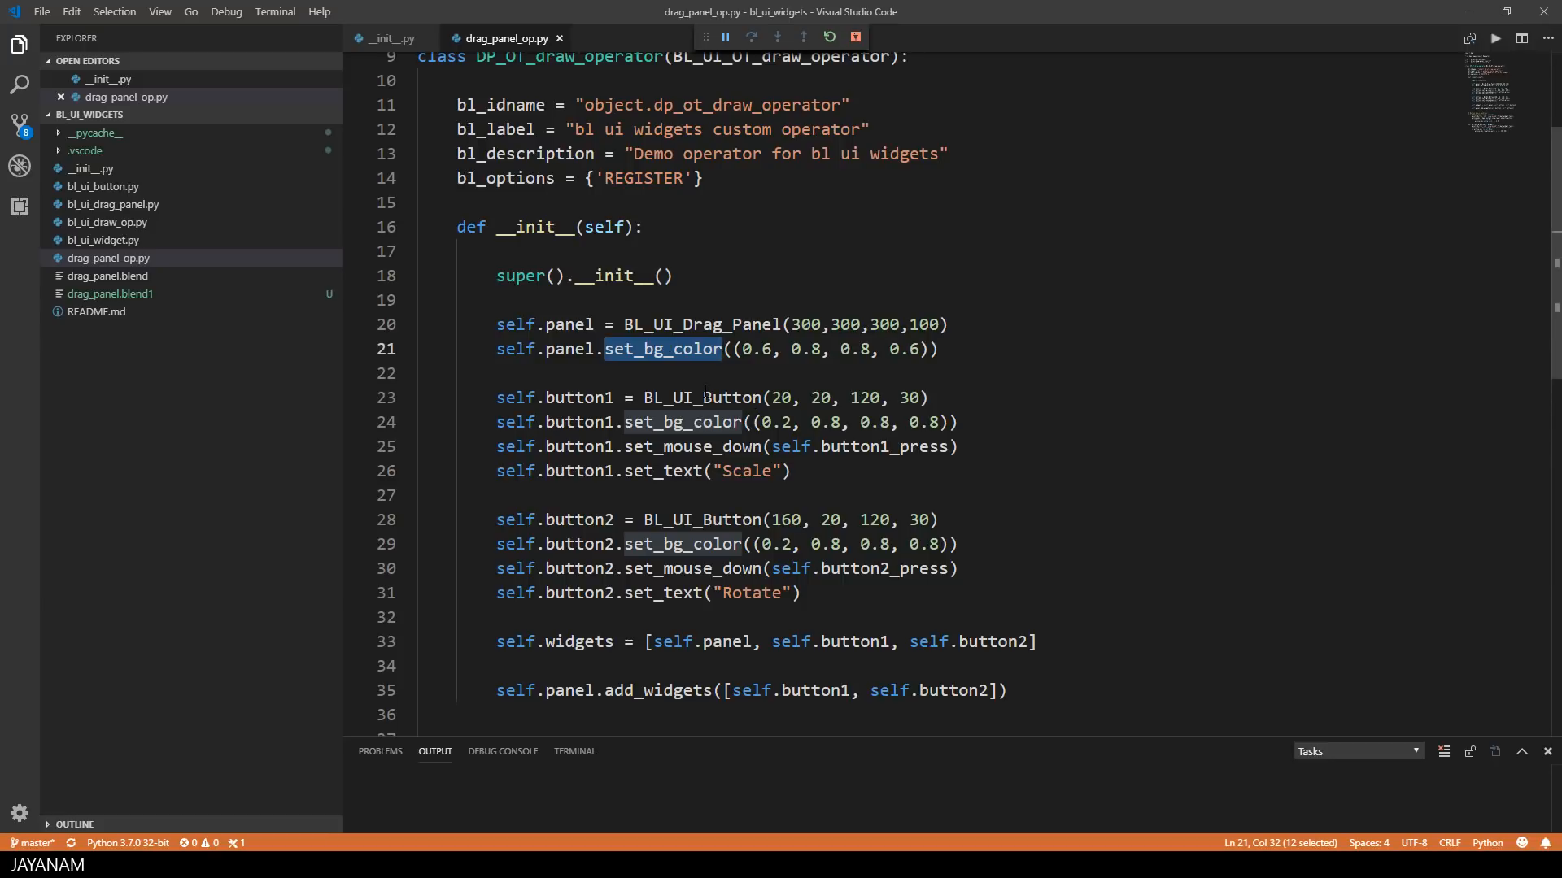
pyautogui.click(683, 422)
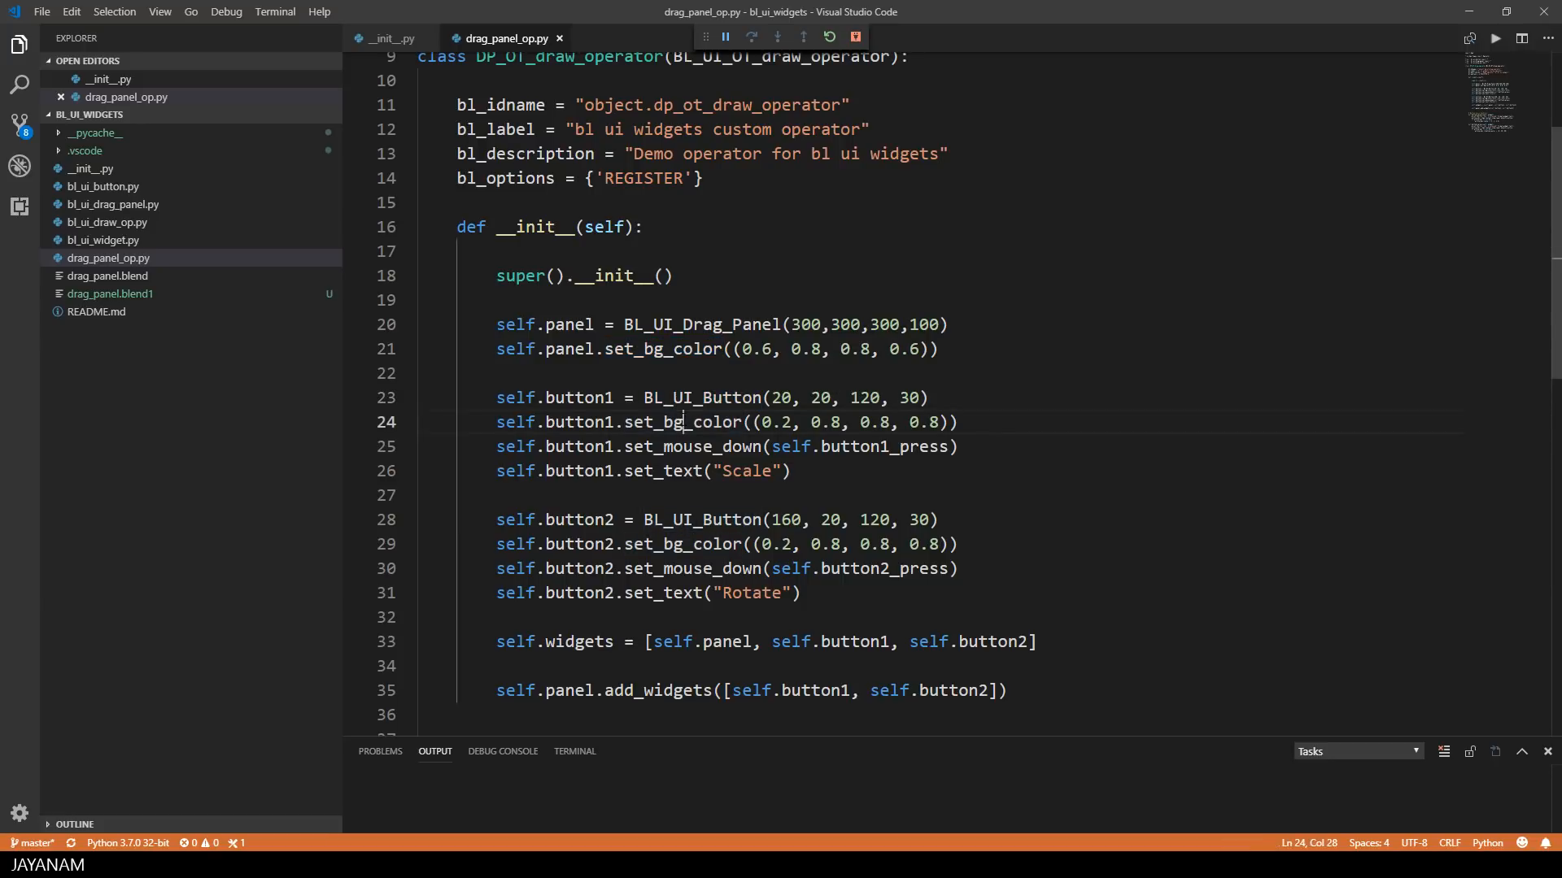
pyautogui.doubleClick(880, 447)
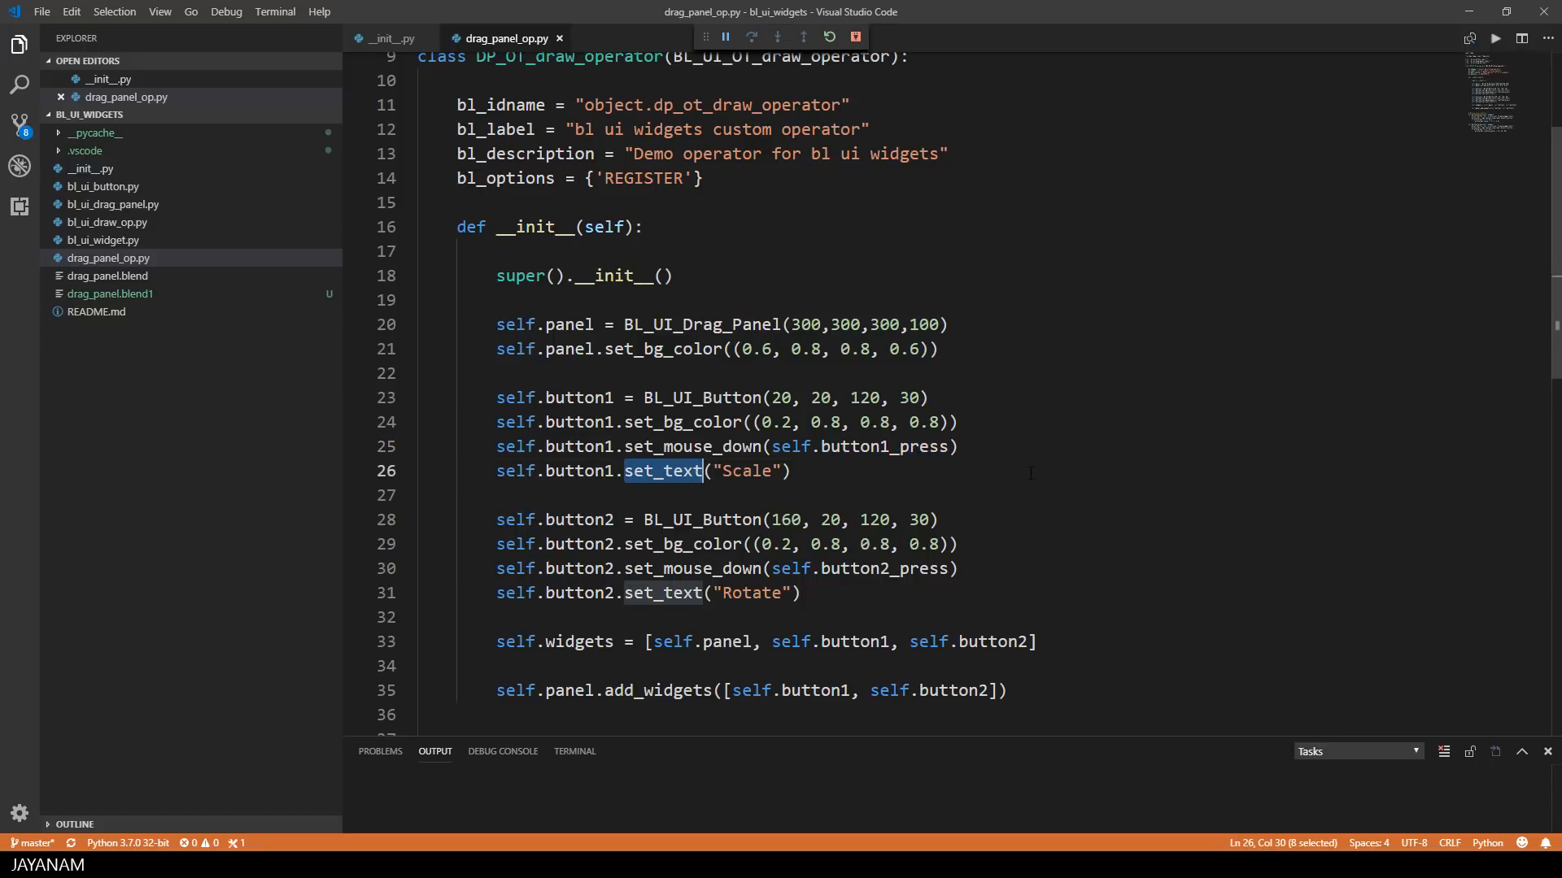
pyautogui.scroll(-3)
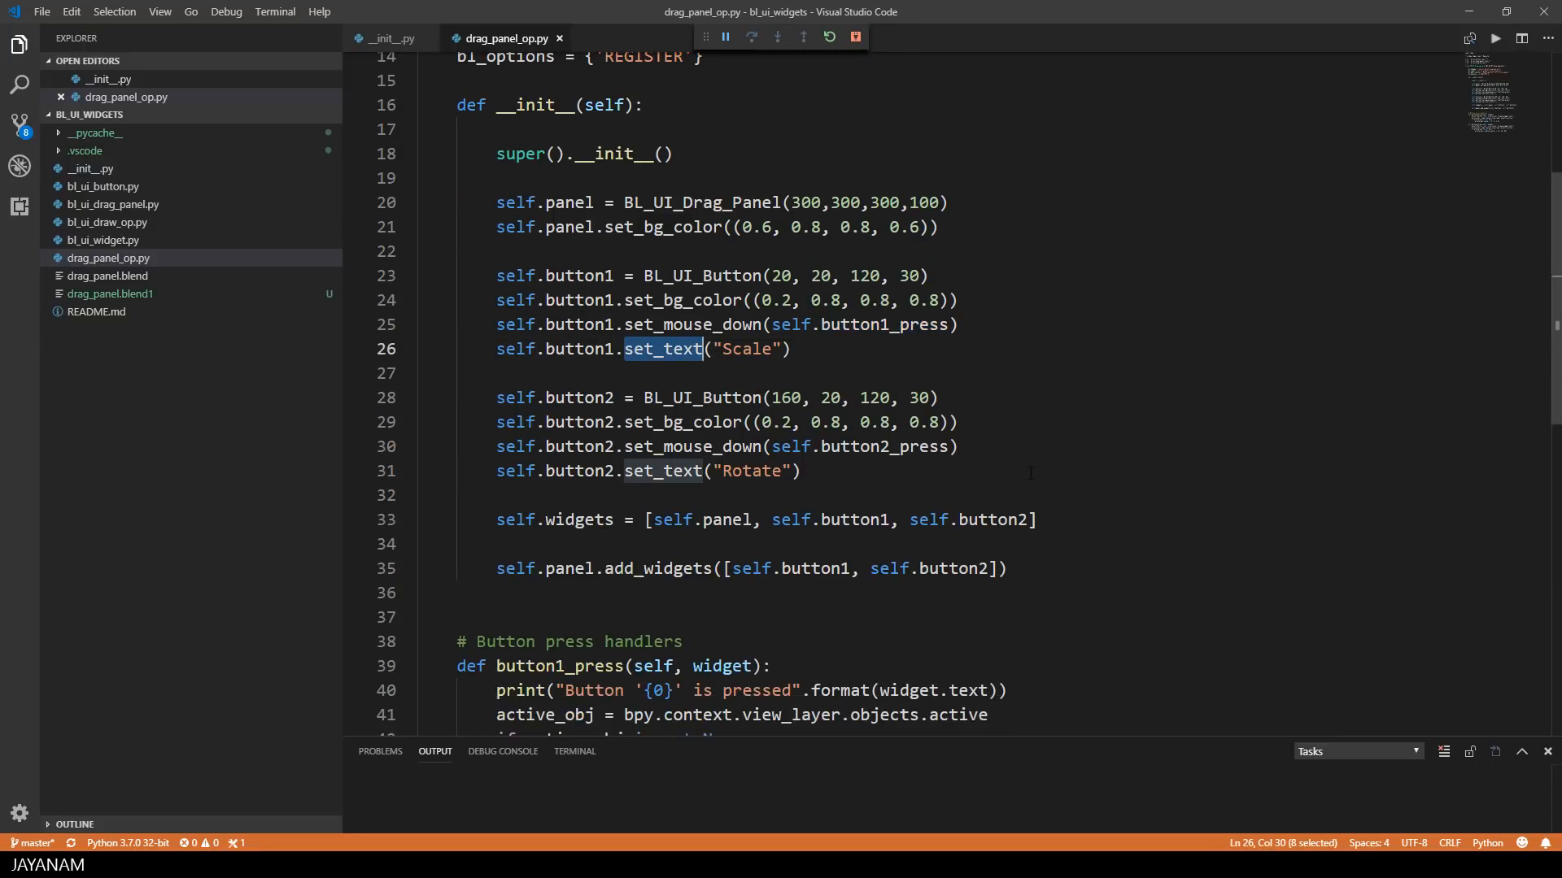
pyautogui.scroll(-3)
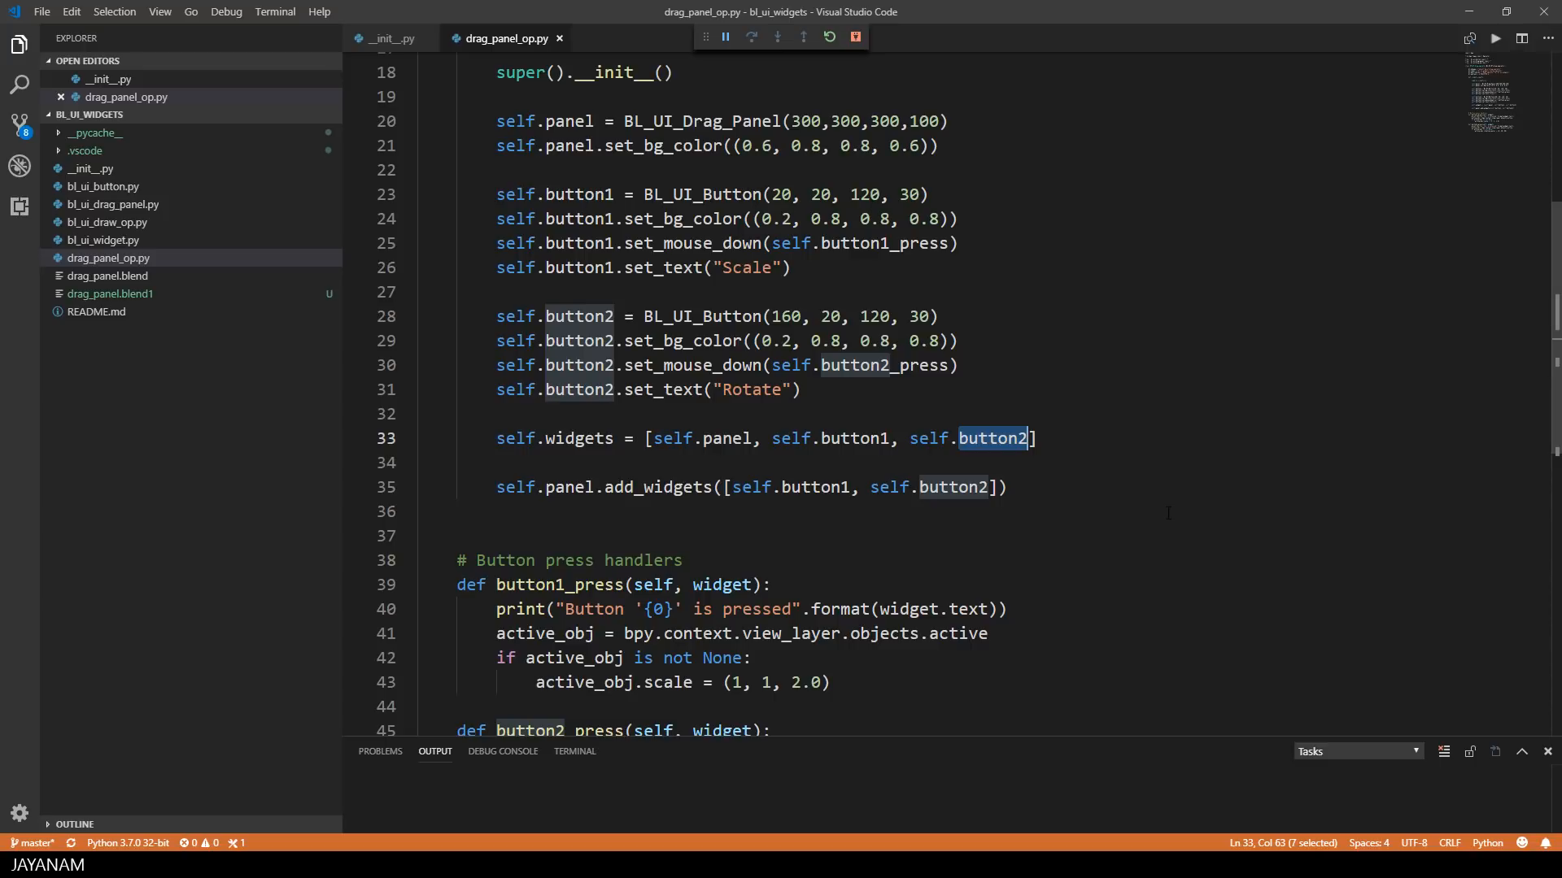
pyautogui.doubleClick(568, 488)
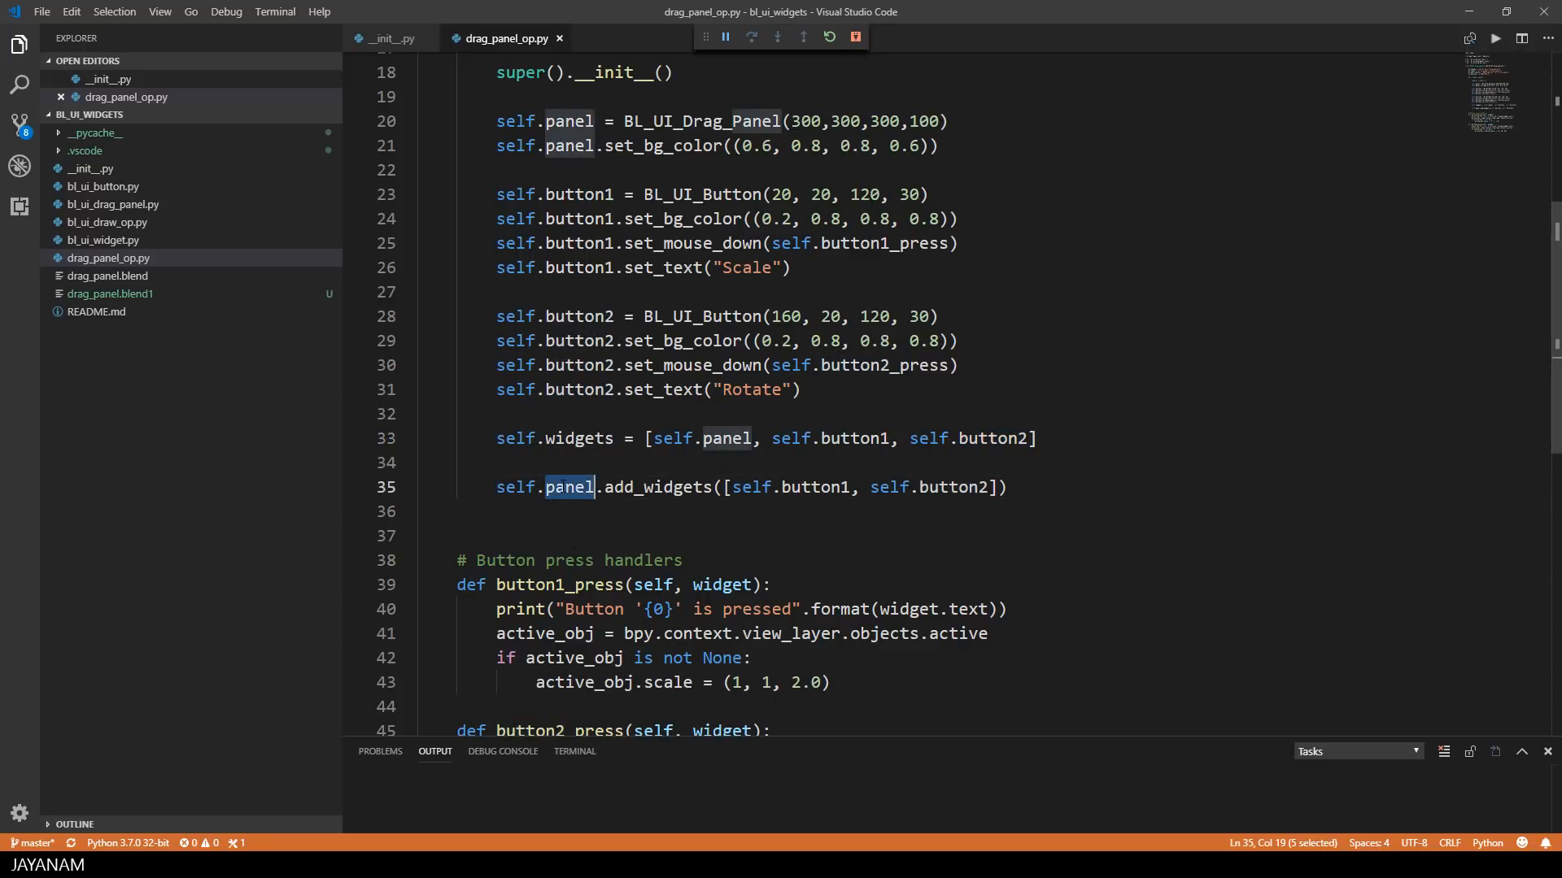
pyautogui.doubleClick(657, 487)
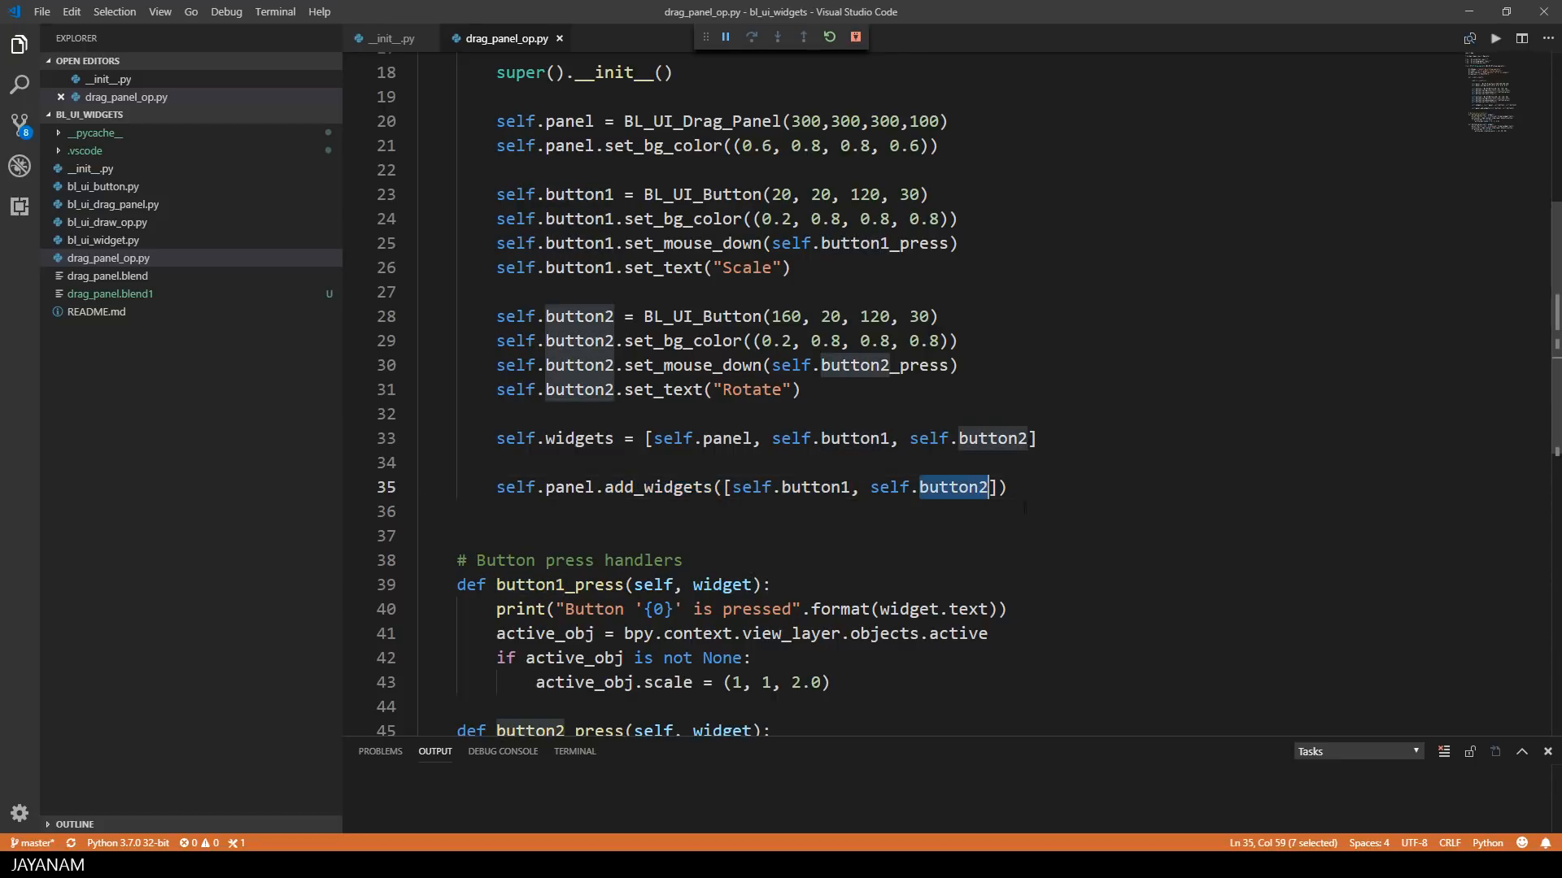
pyautogui.scroll(-3)
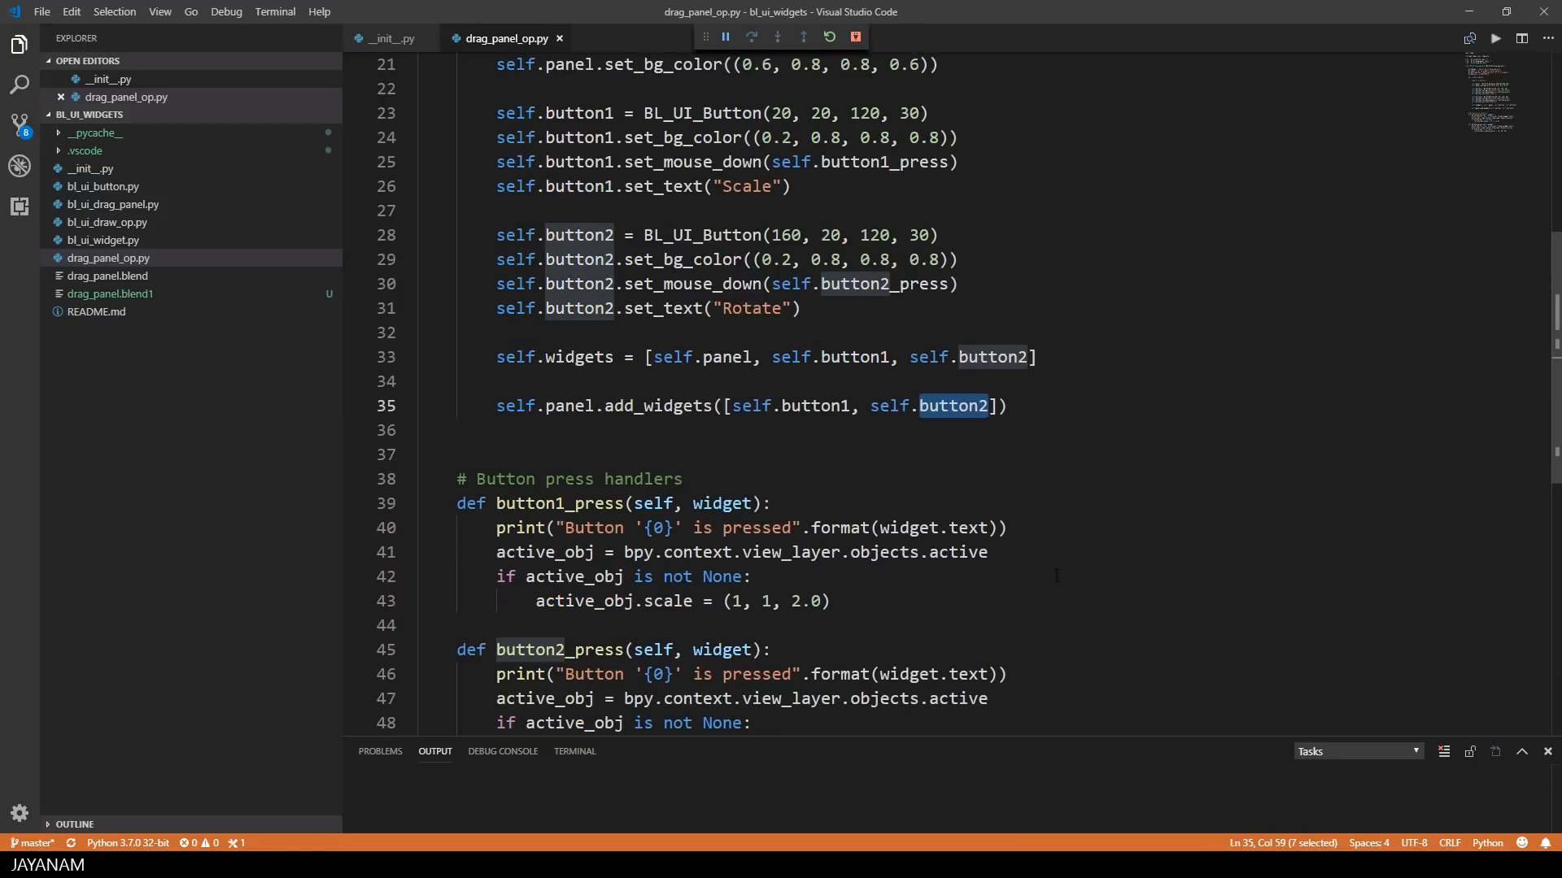
pyautogui.scroll(-3)
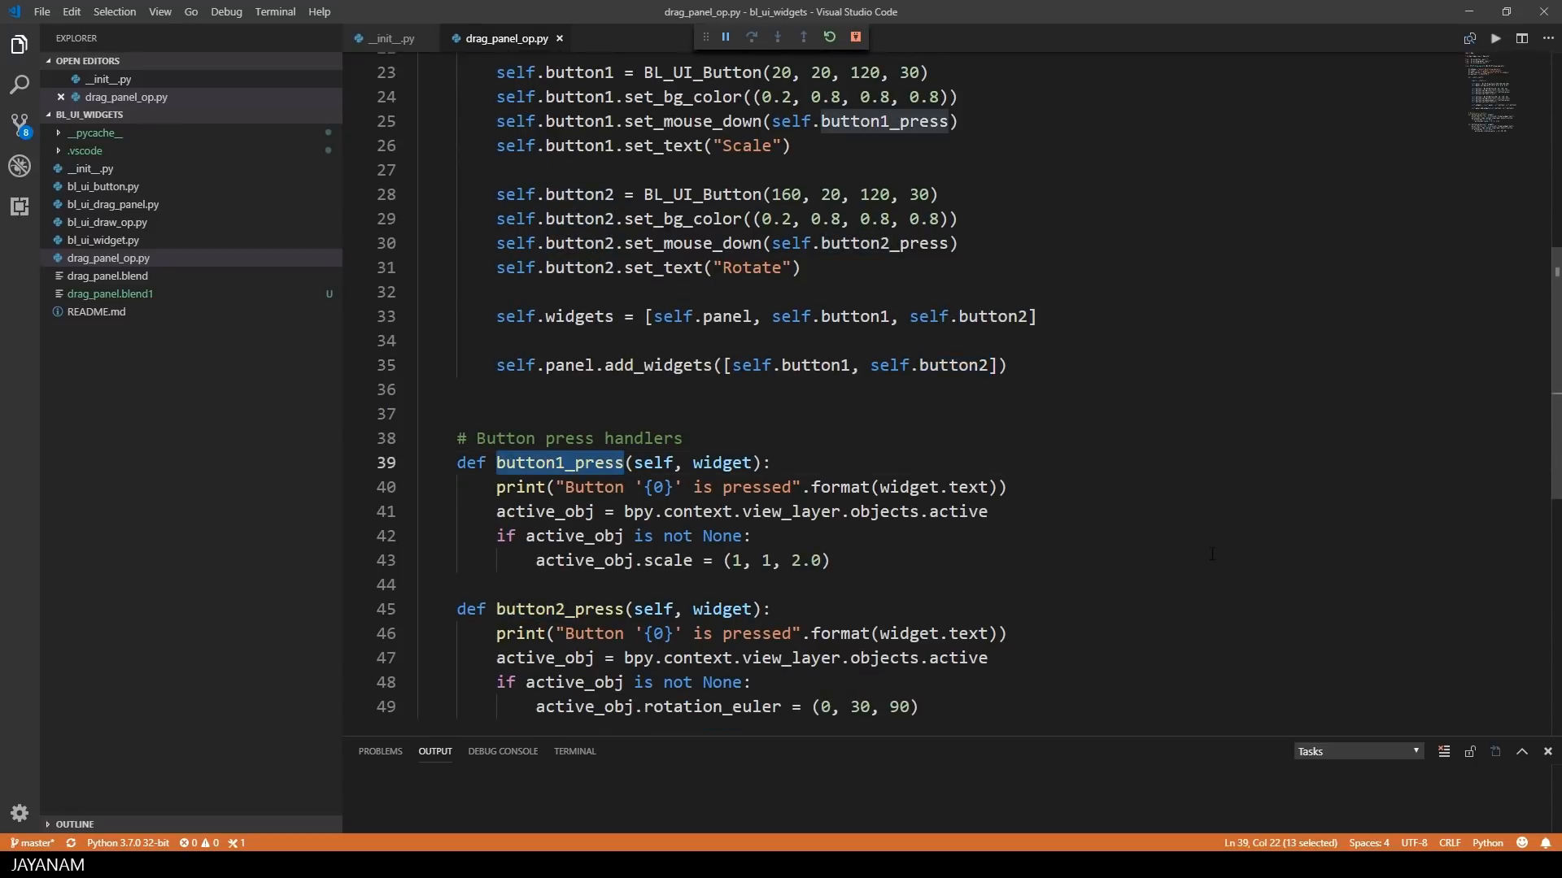
pyautogui.doubleClick(667, 479)
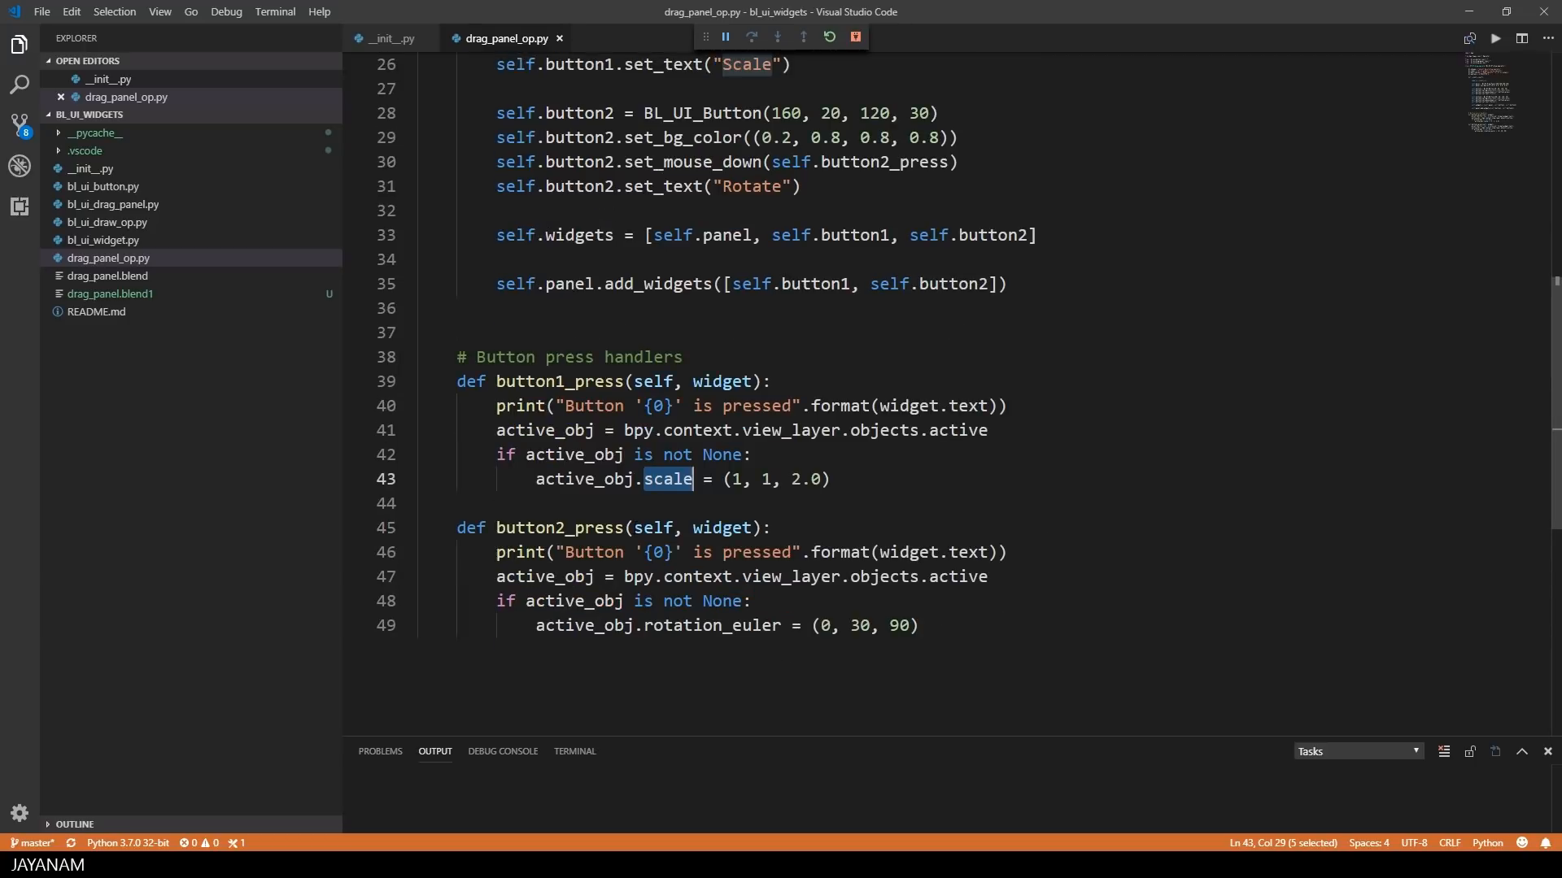
pyautogui.doubleClick(713, 626)
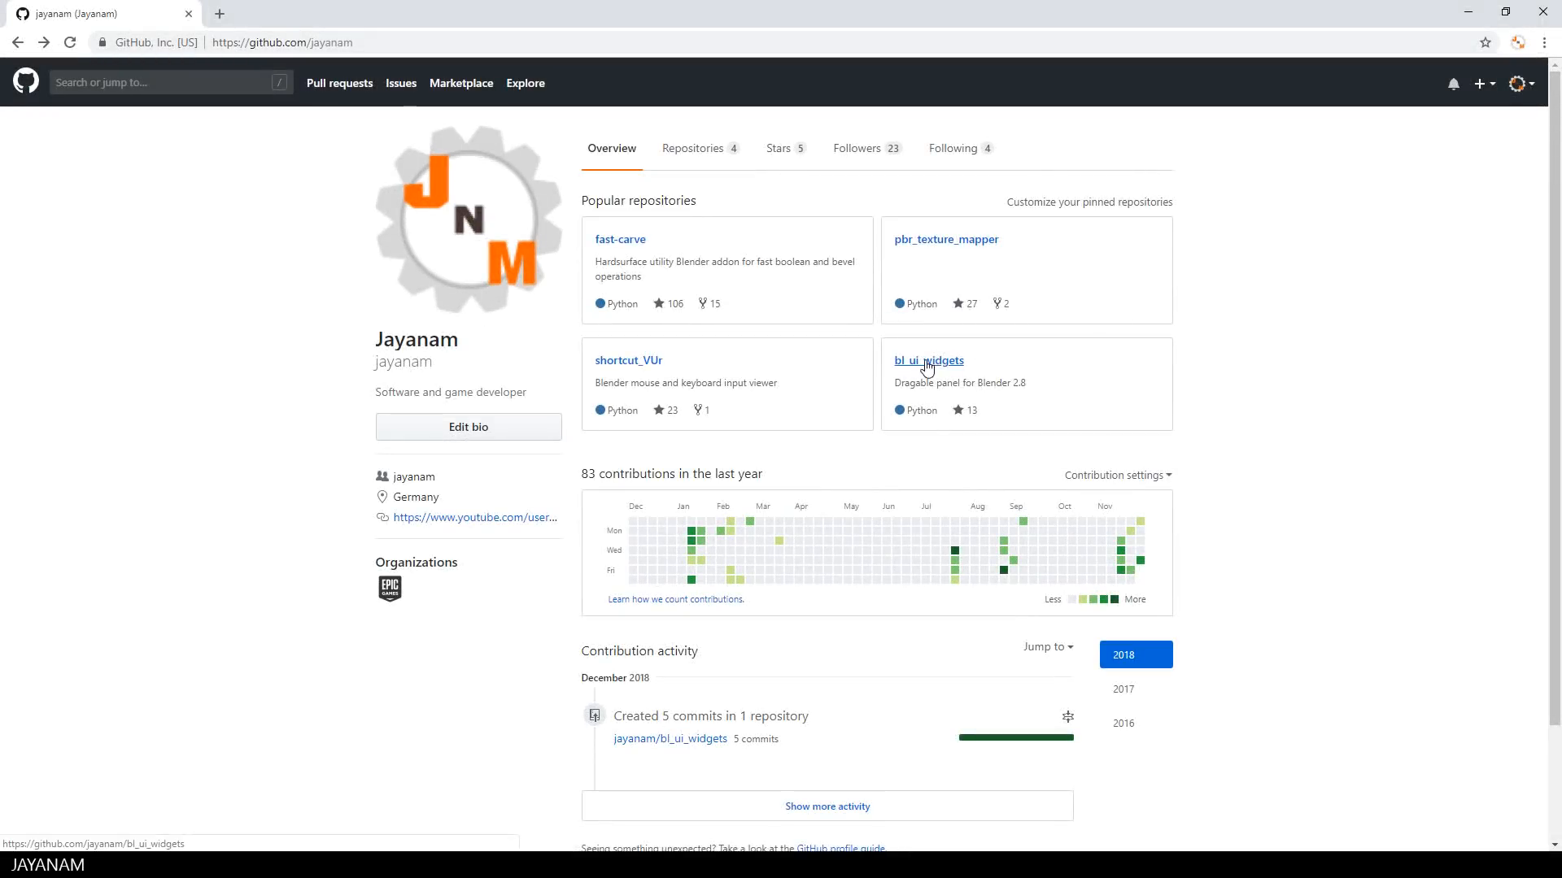
# Open the bl_ui_widgets repository and show its clone and download ZIP options.
pyautogui.click(926, 361)
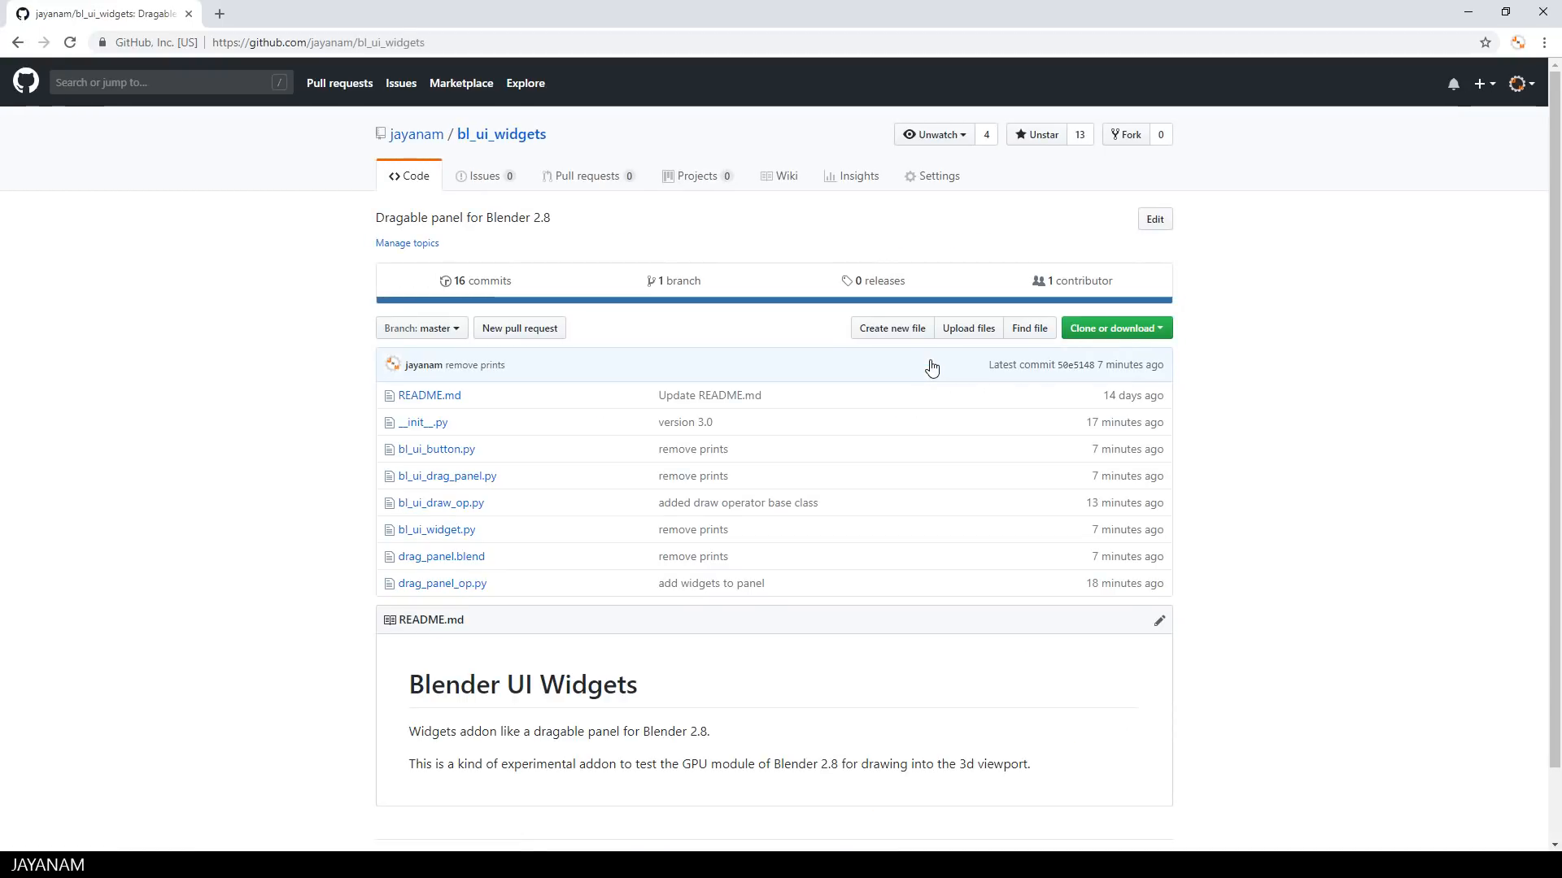
pyautogui.moveTo(883, 419)
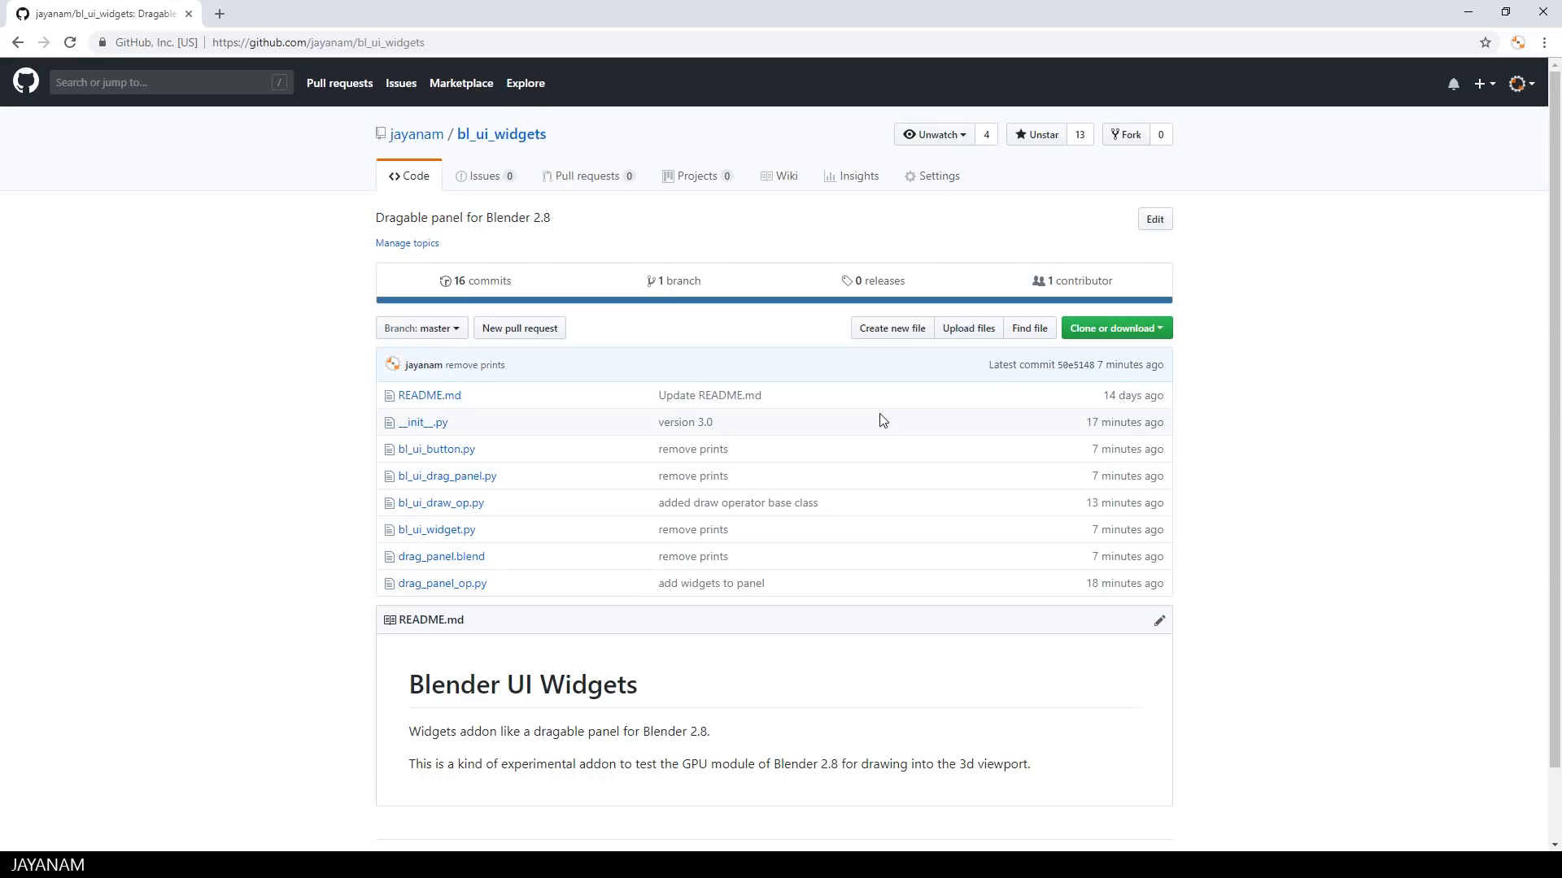
pyautogui.click(1115, 328)
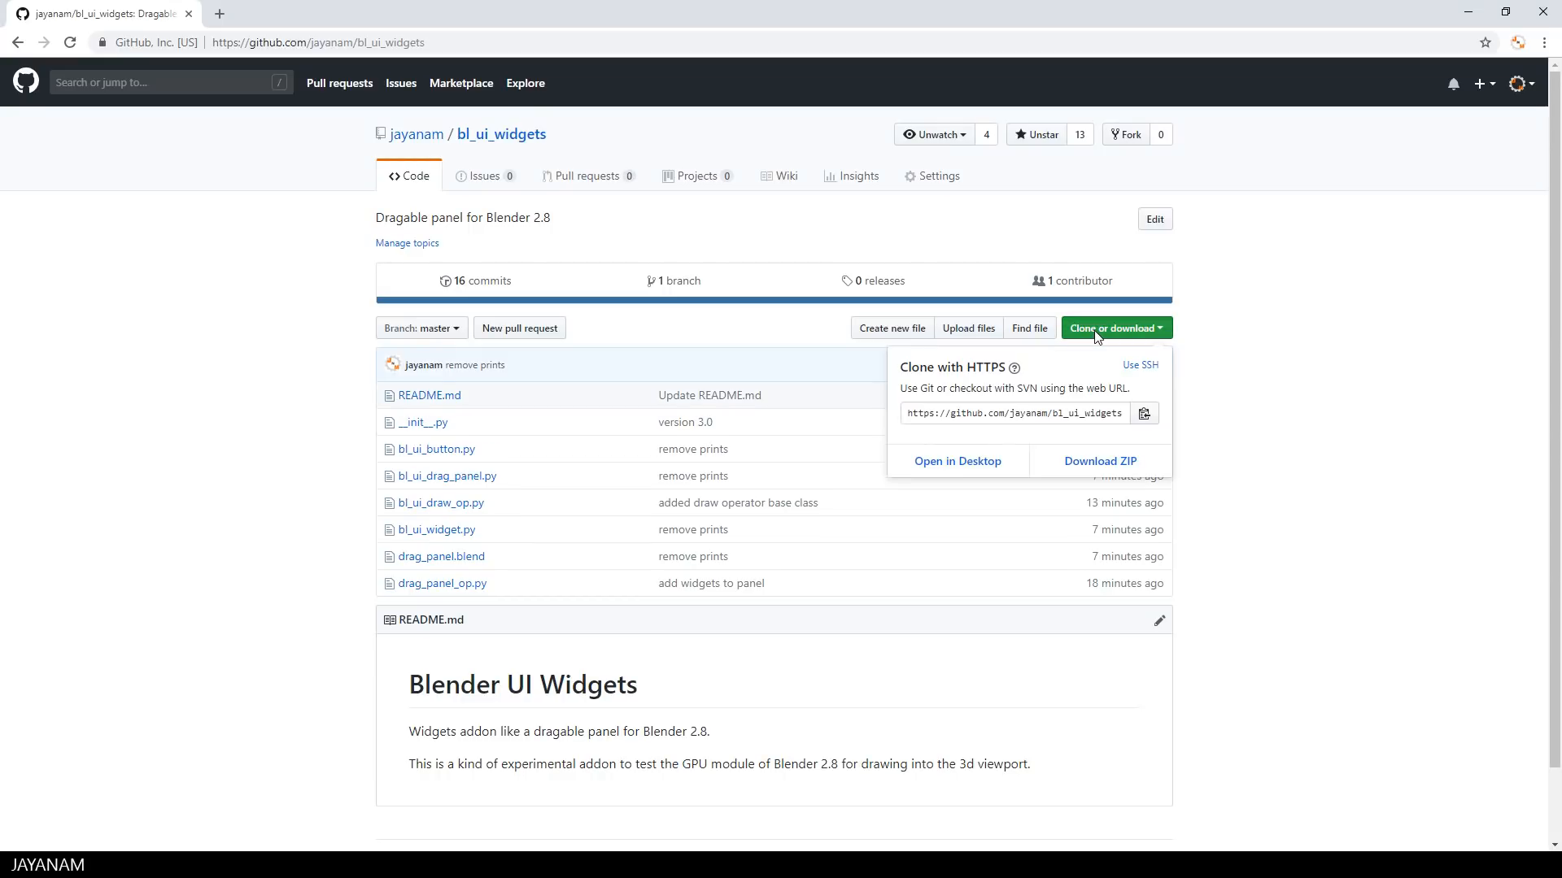
pyautogui.moveTo(1101, 462)
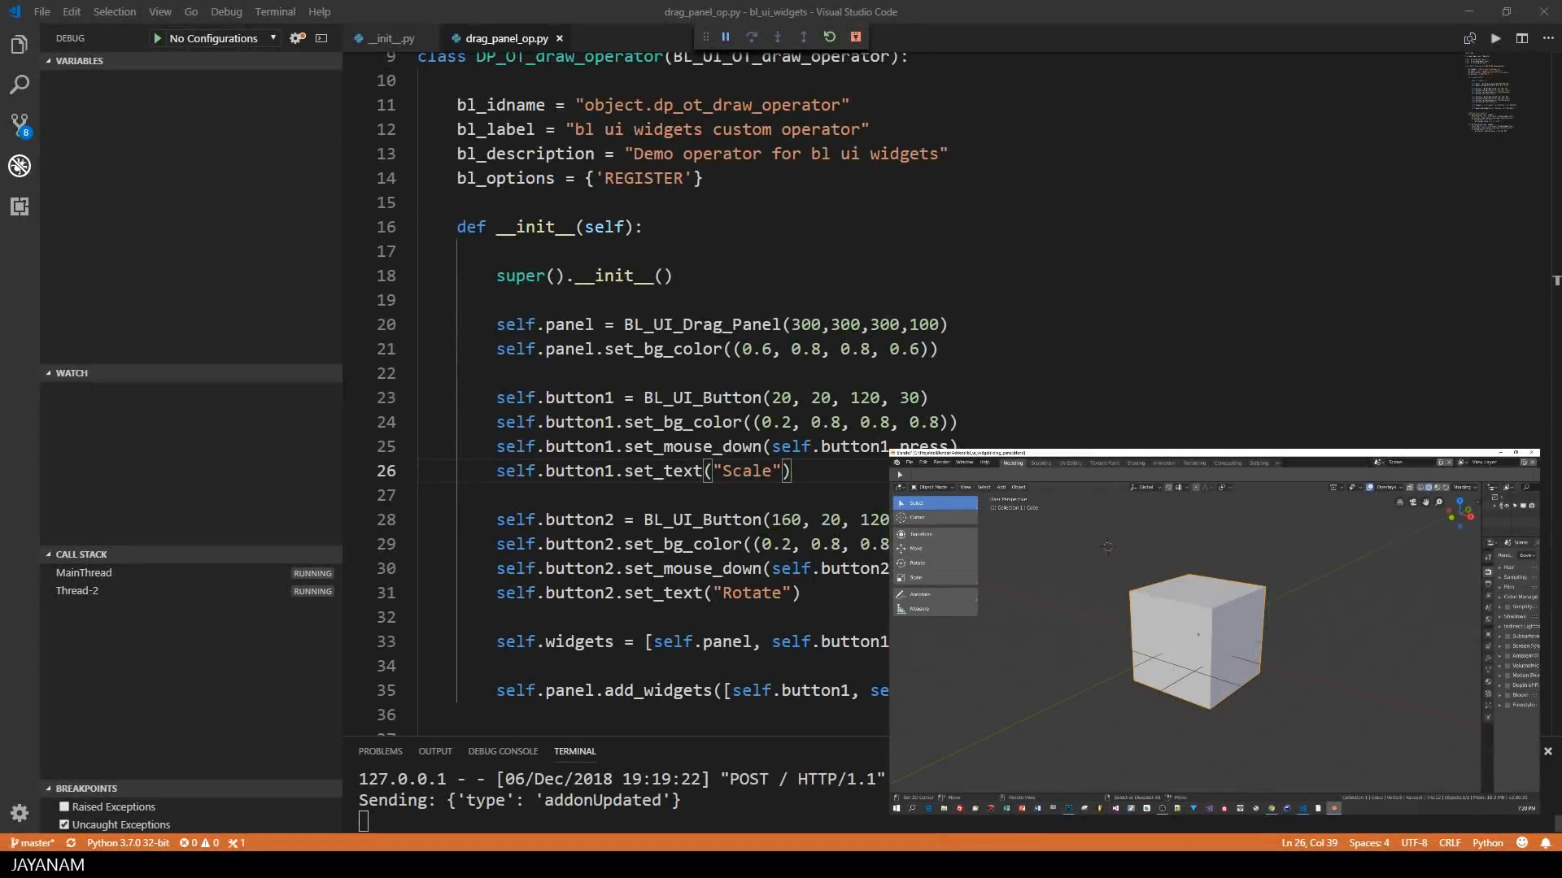
pyautogui.moveTo(678, 470)
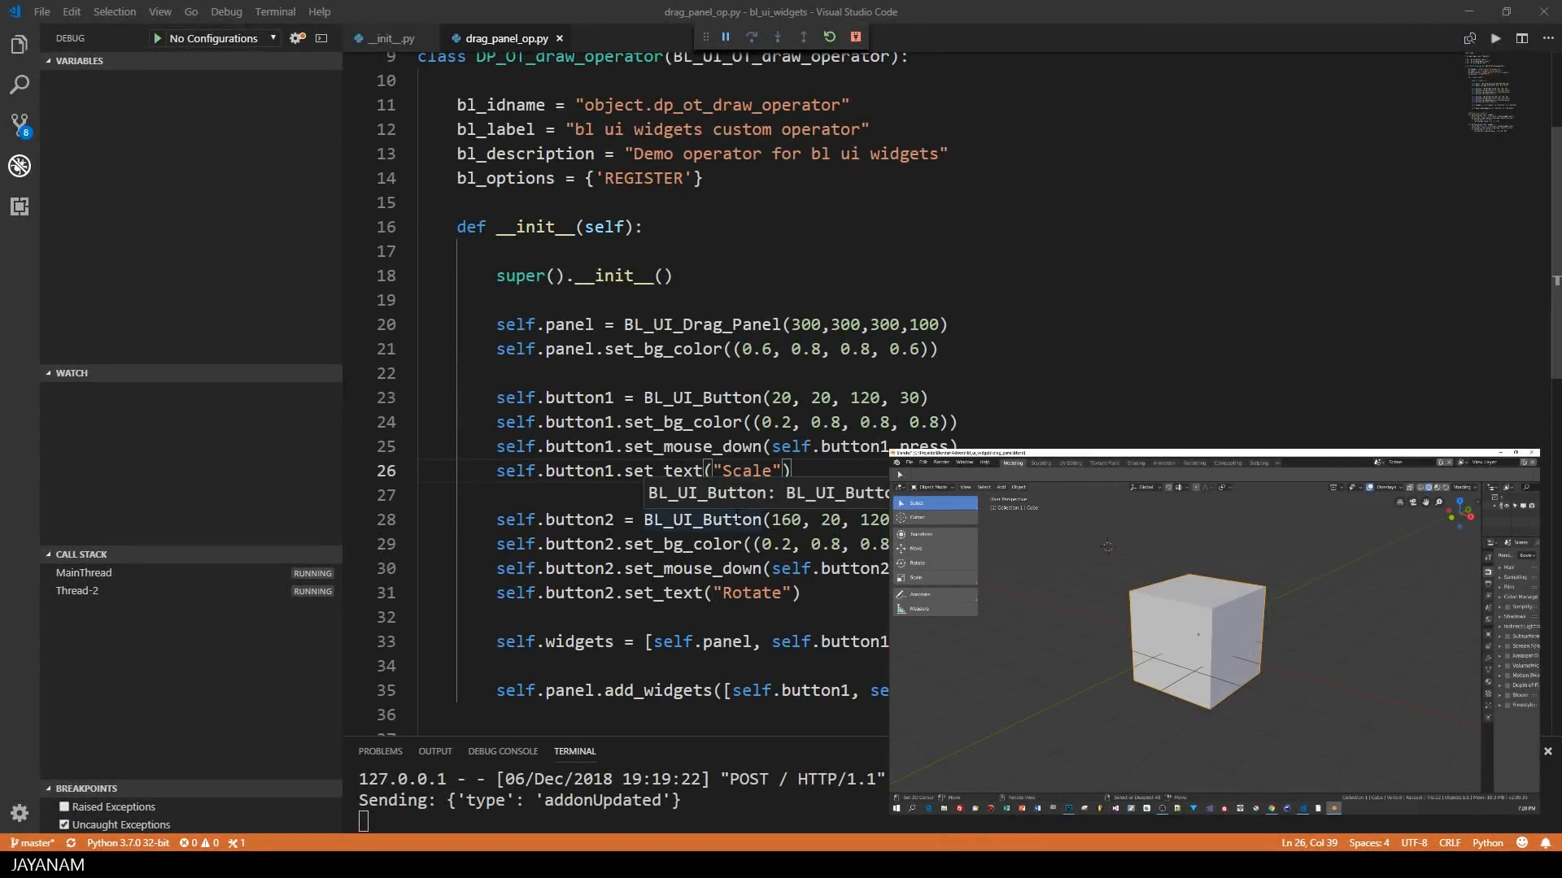
# Relabel the first button 'Scale It!' and save to reload the add-on.
pyautogui.click(727, 519)
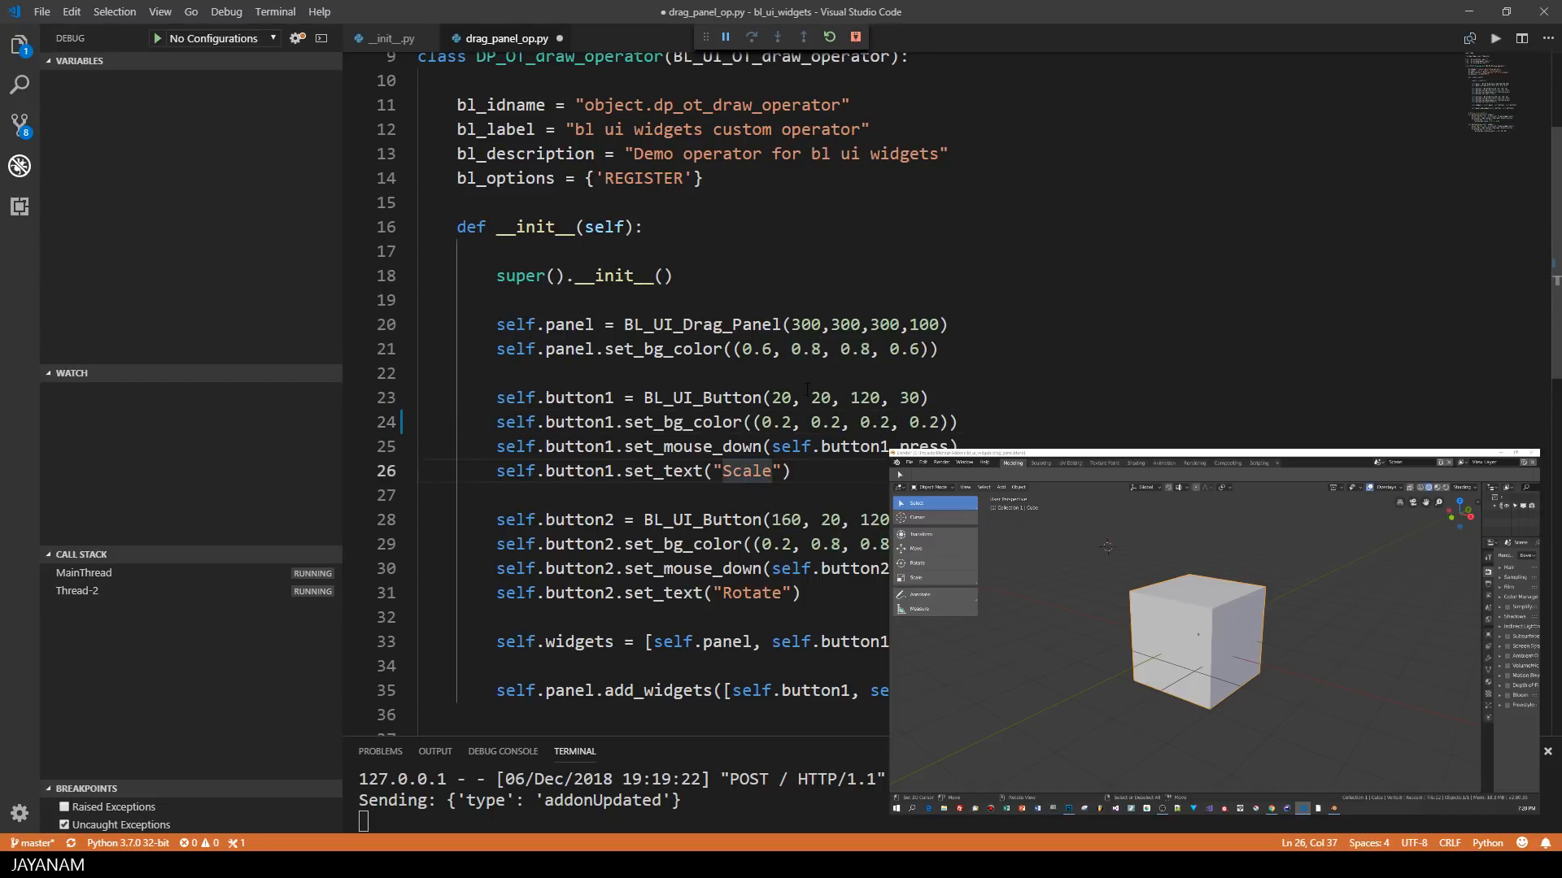
pyautogui.write('It!')
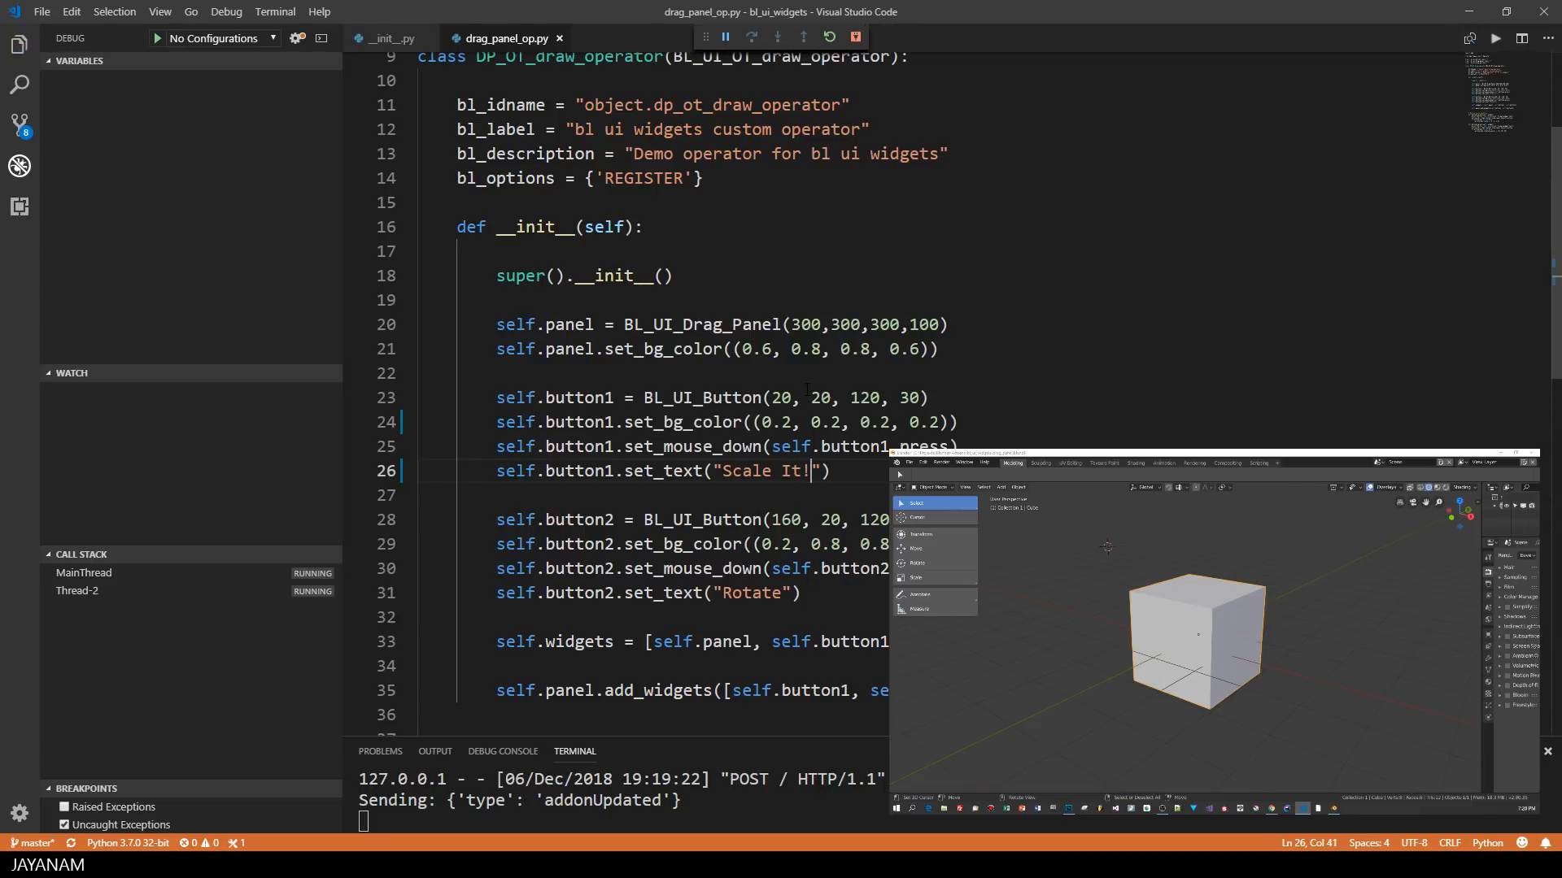
pyautogui.press('ctrl+shift+p')
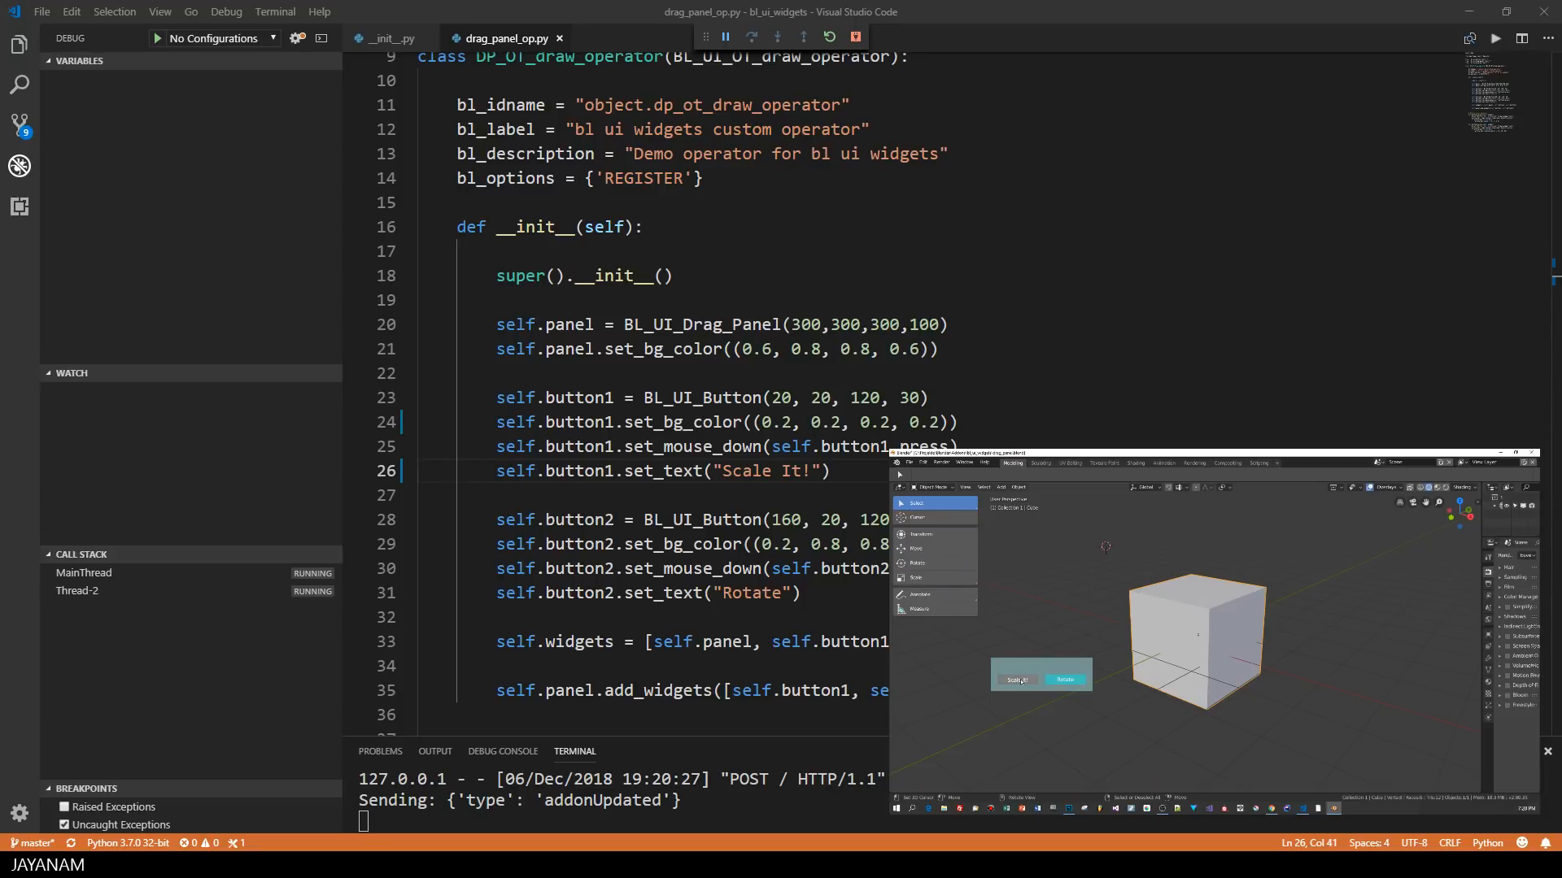
# Press the 'Scale It!' button in Blender to stretch the cube.
pyautogui.click(1017, 679)
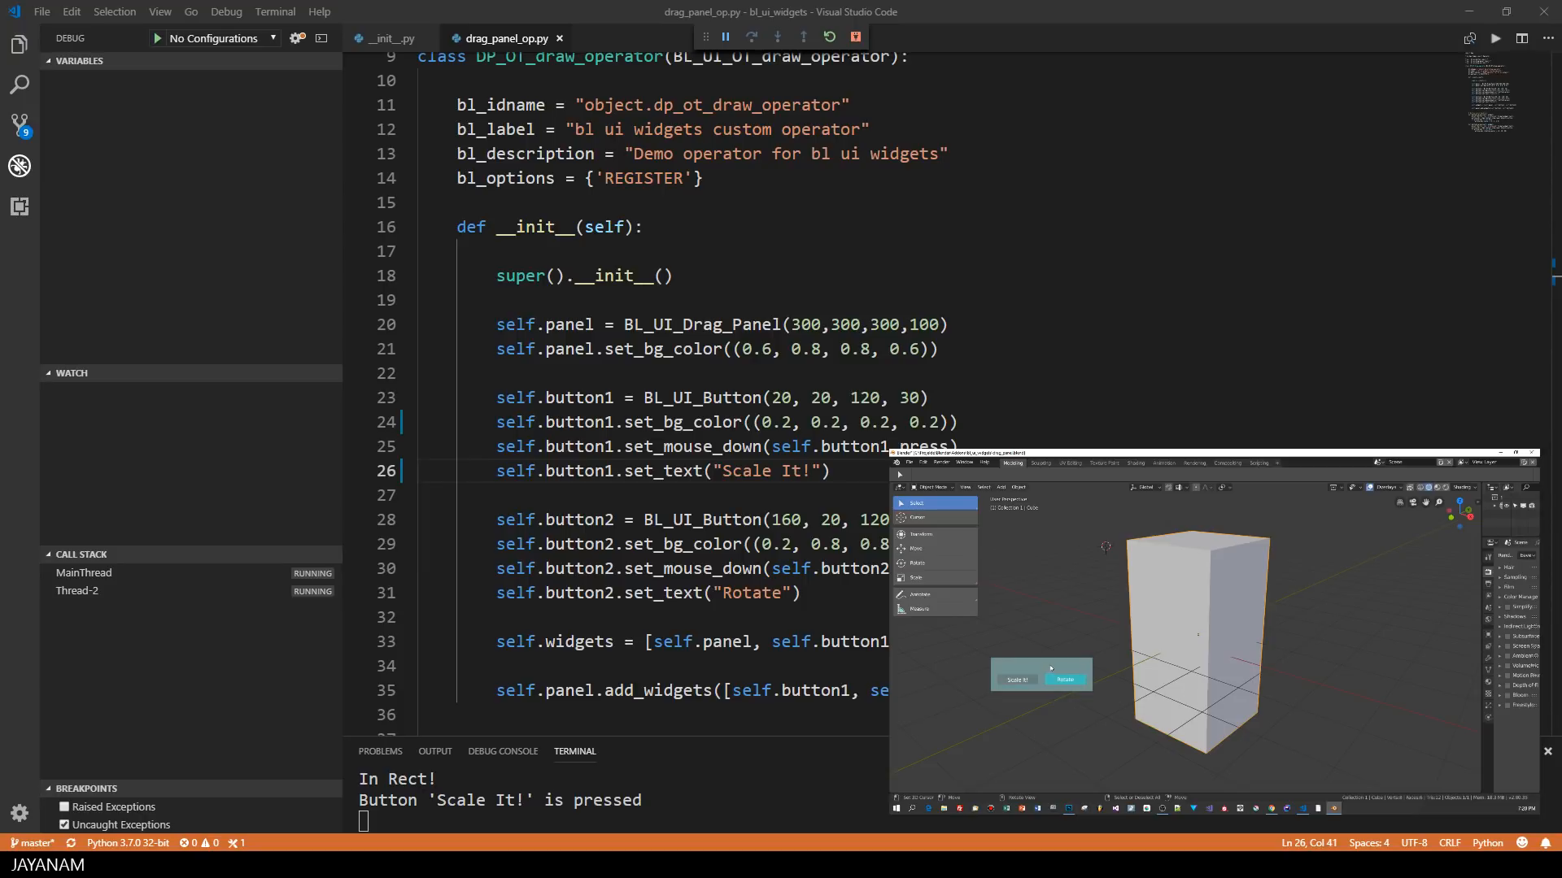
pyautogui.click(19, 45)
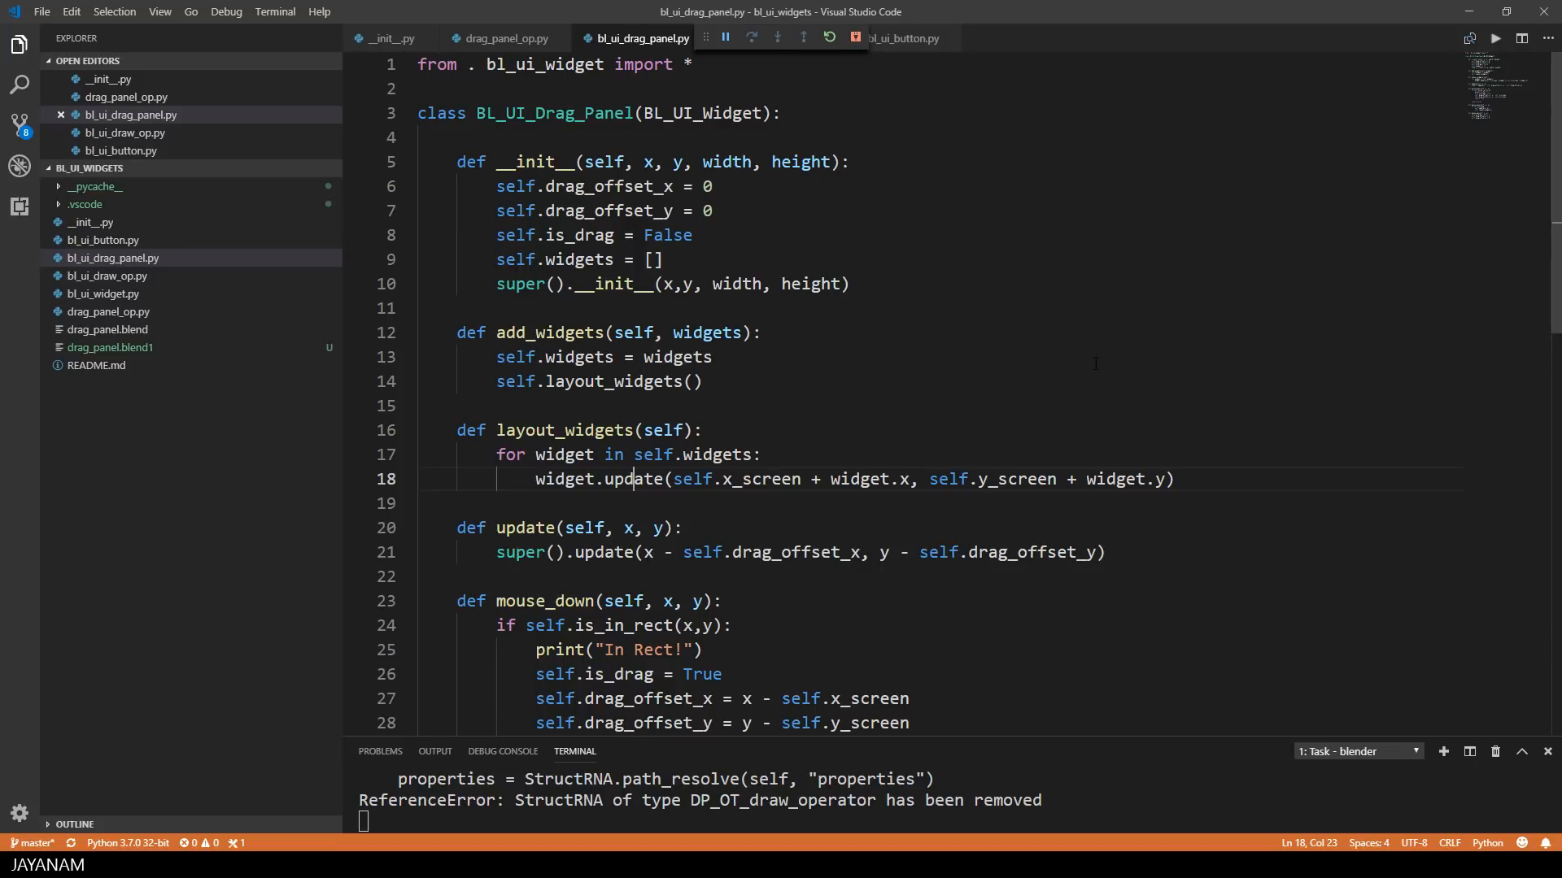
# Highlight layout_widgets, the update calls, widget and x_screen in bl_ui_drag_panel.py.
pyautogui.doubleClick(548, 332)
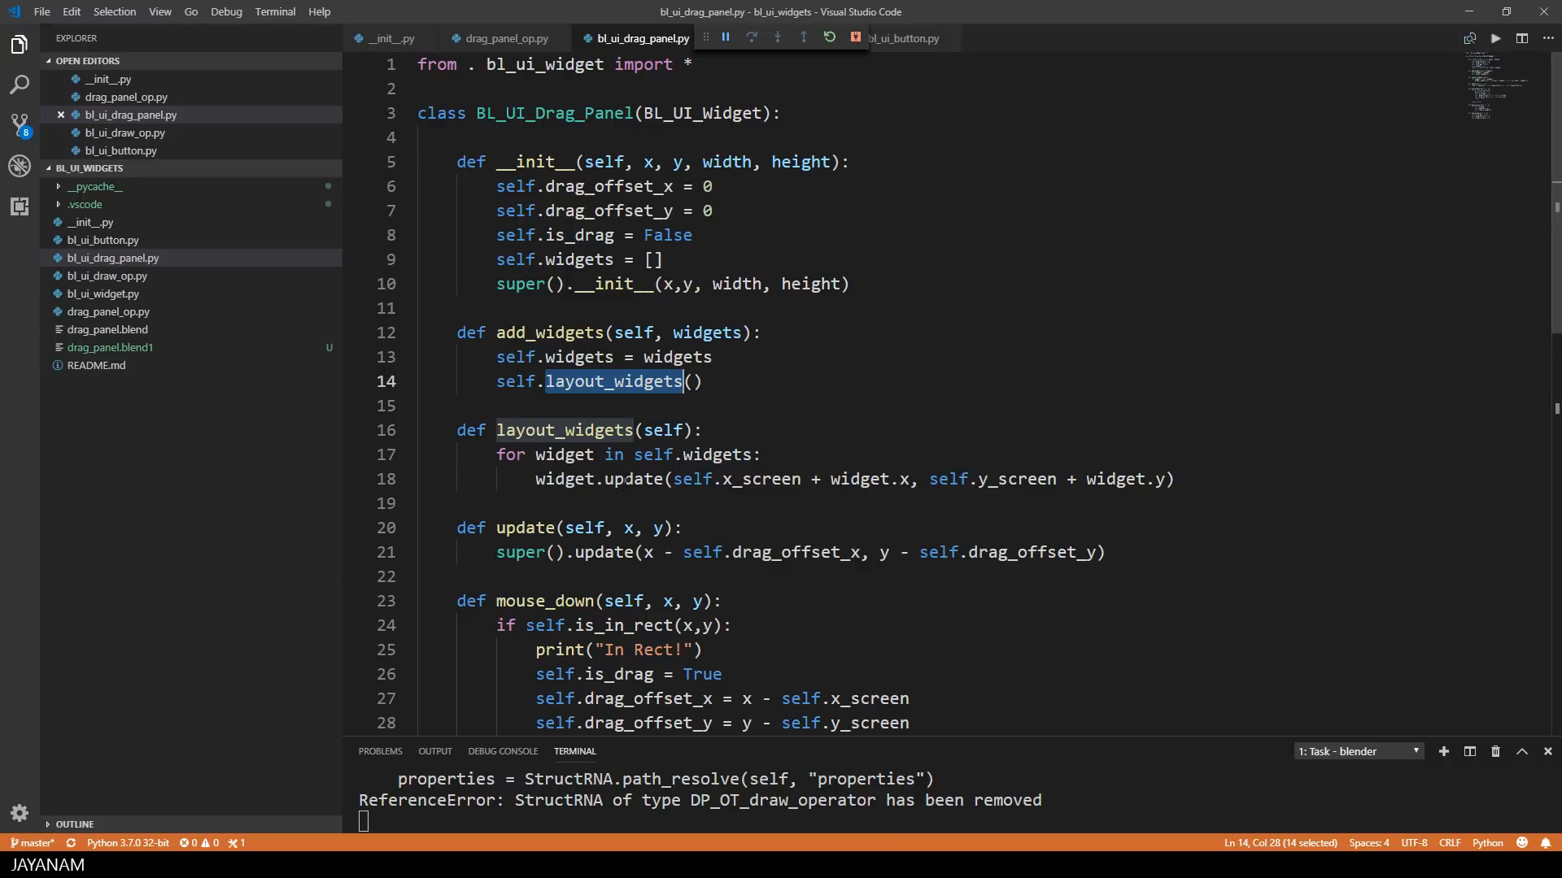
pyautogui.doubleClick(631, 480)
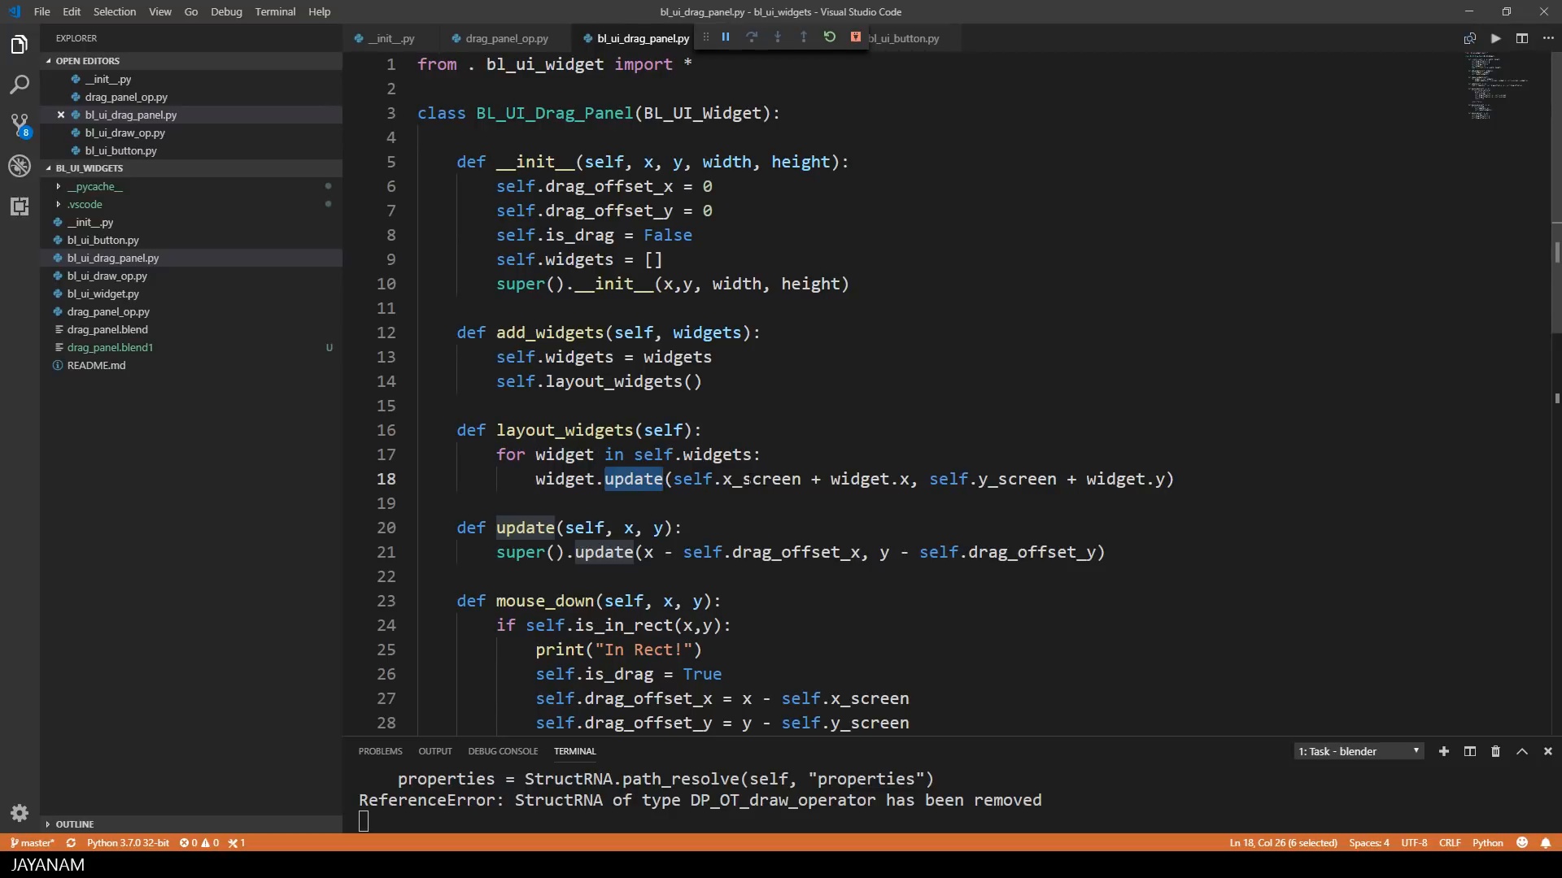
pyautogui.doubleClick(857, 479)
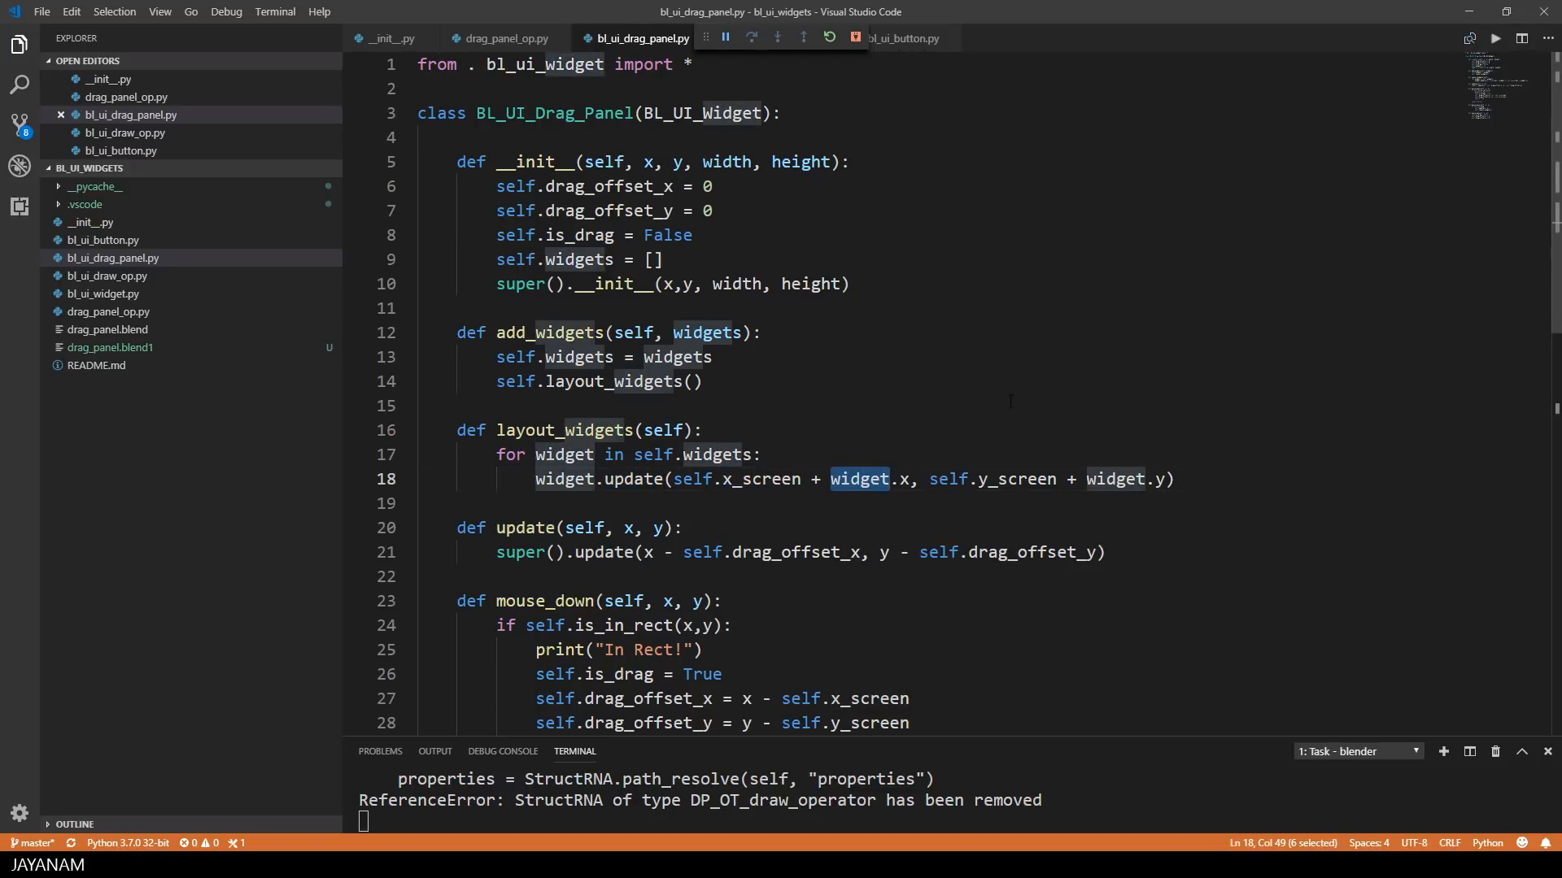
pyautogui.doubleClick(758, 479)
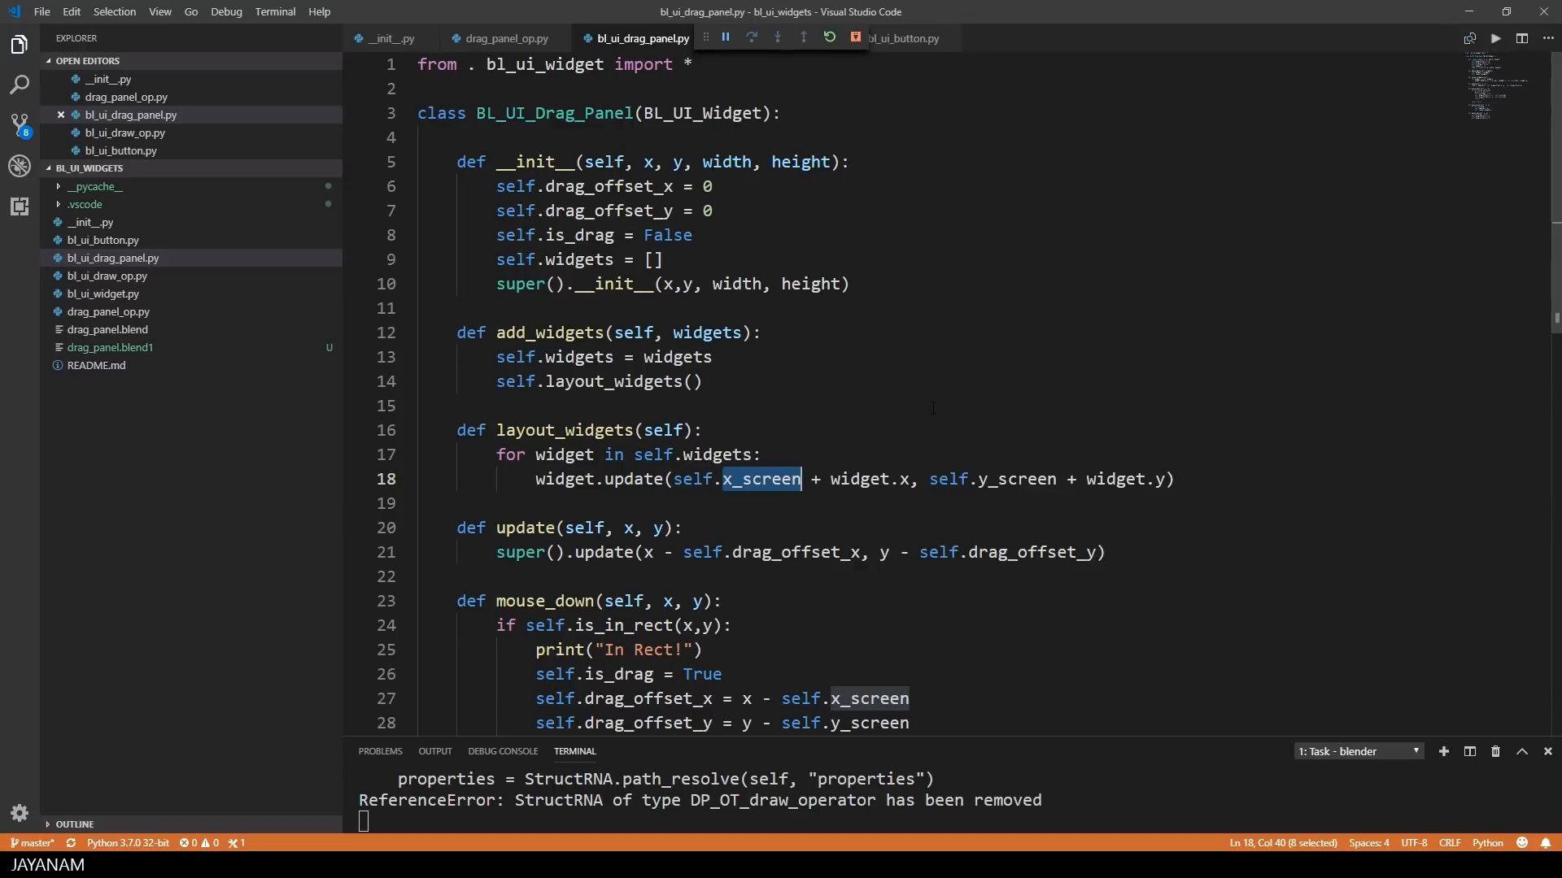
# Scroll down to the mouse_move handler and highlight a term in it.
pyautogui.scroll(-3)
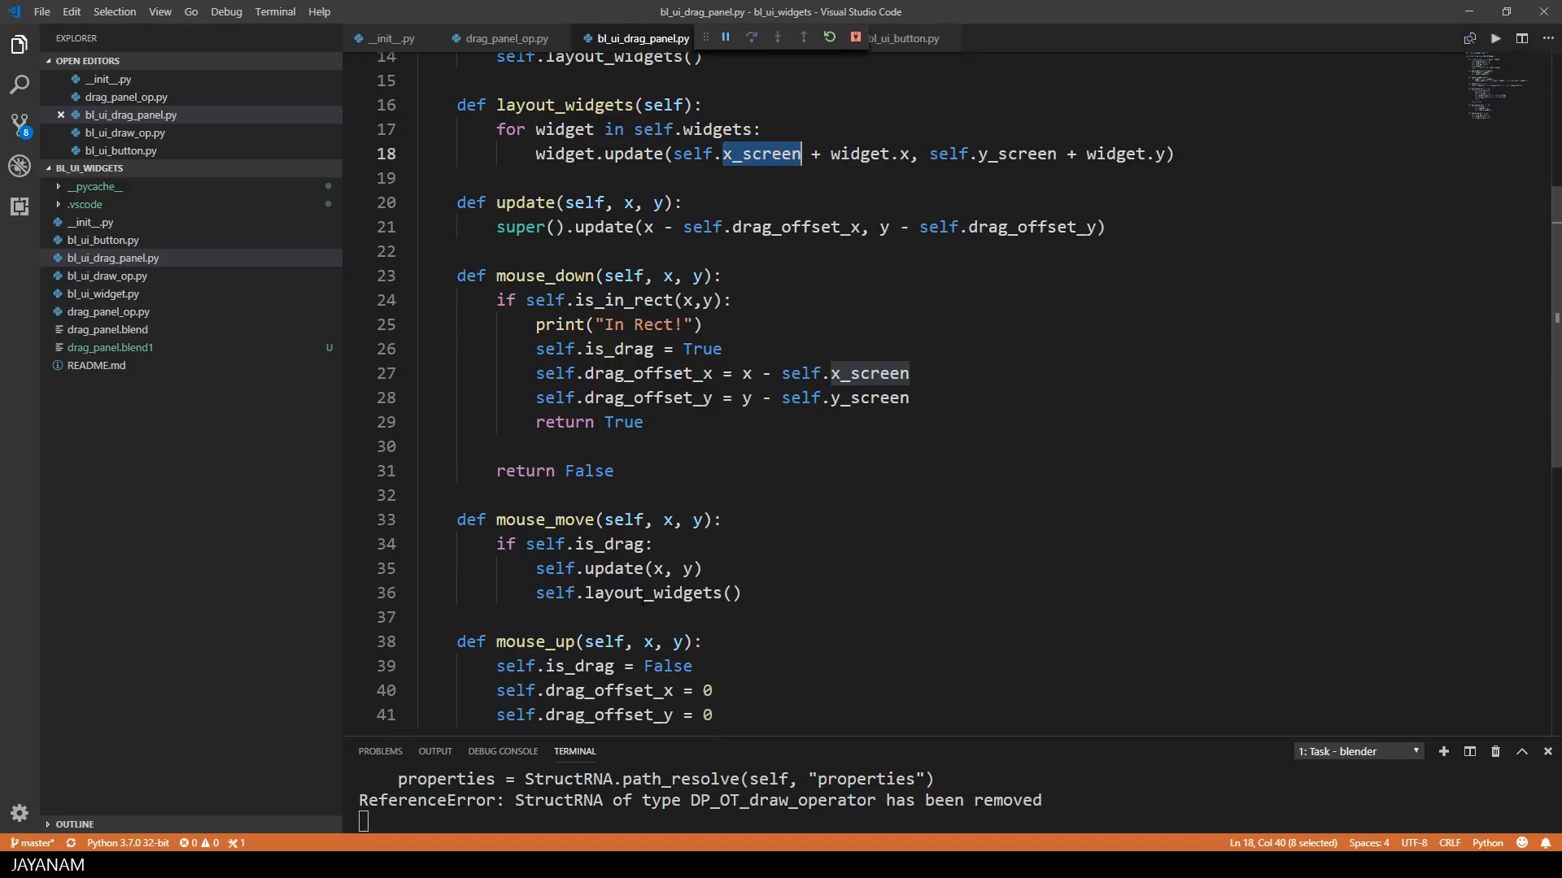
pyautogui.doubleClick(653, 593)
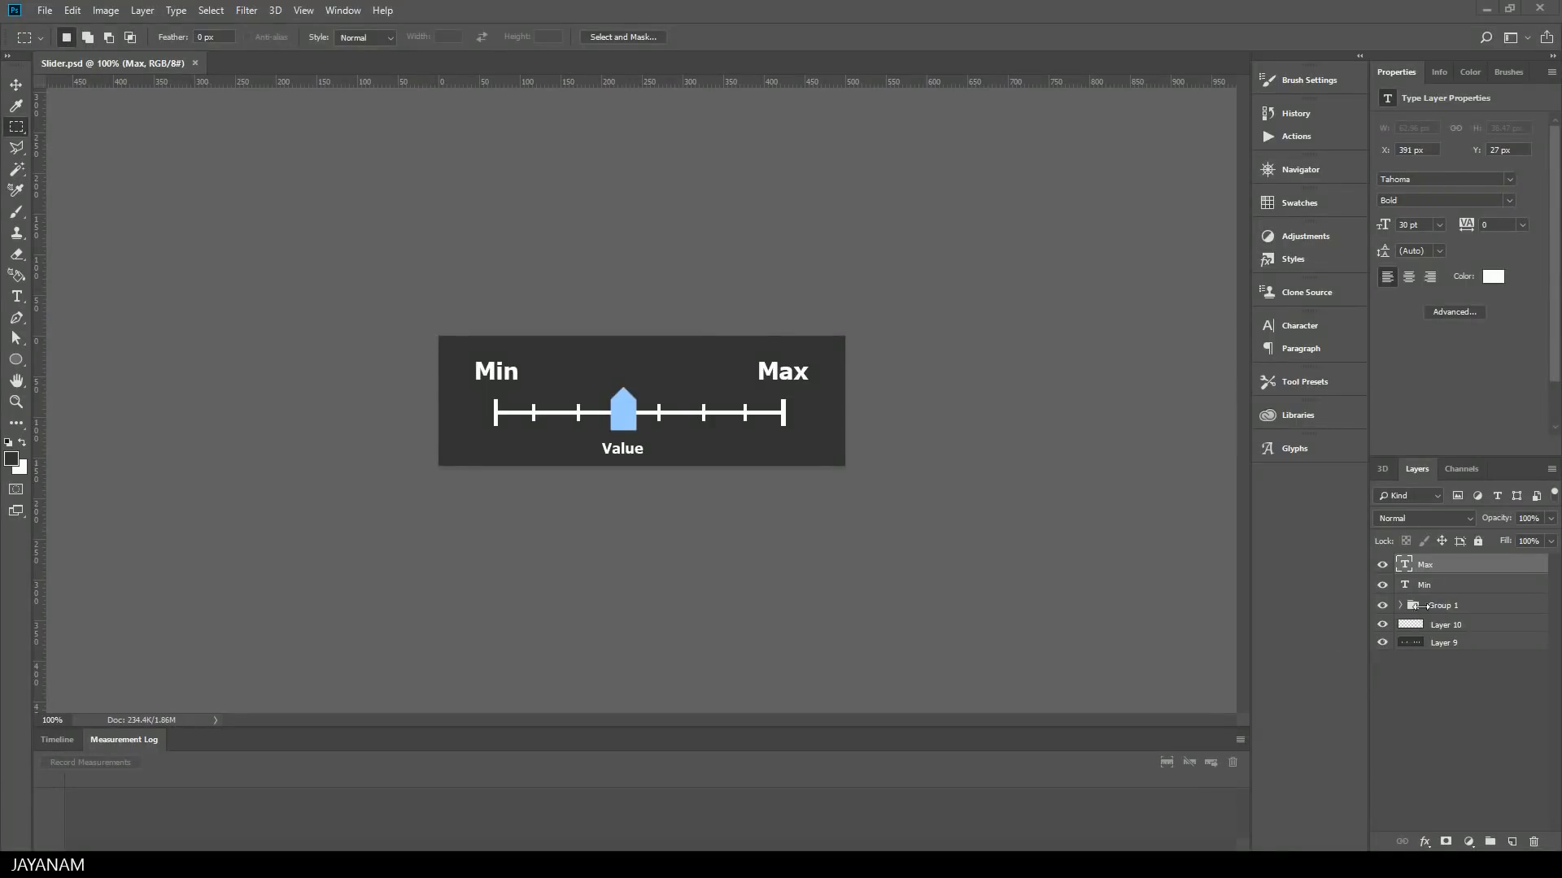
# Select Group 1 on the Slider.psd canvas showing Min, Max and Value.
pyautogui.click(1442, 604)
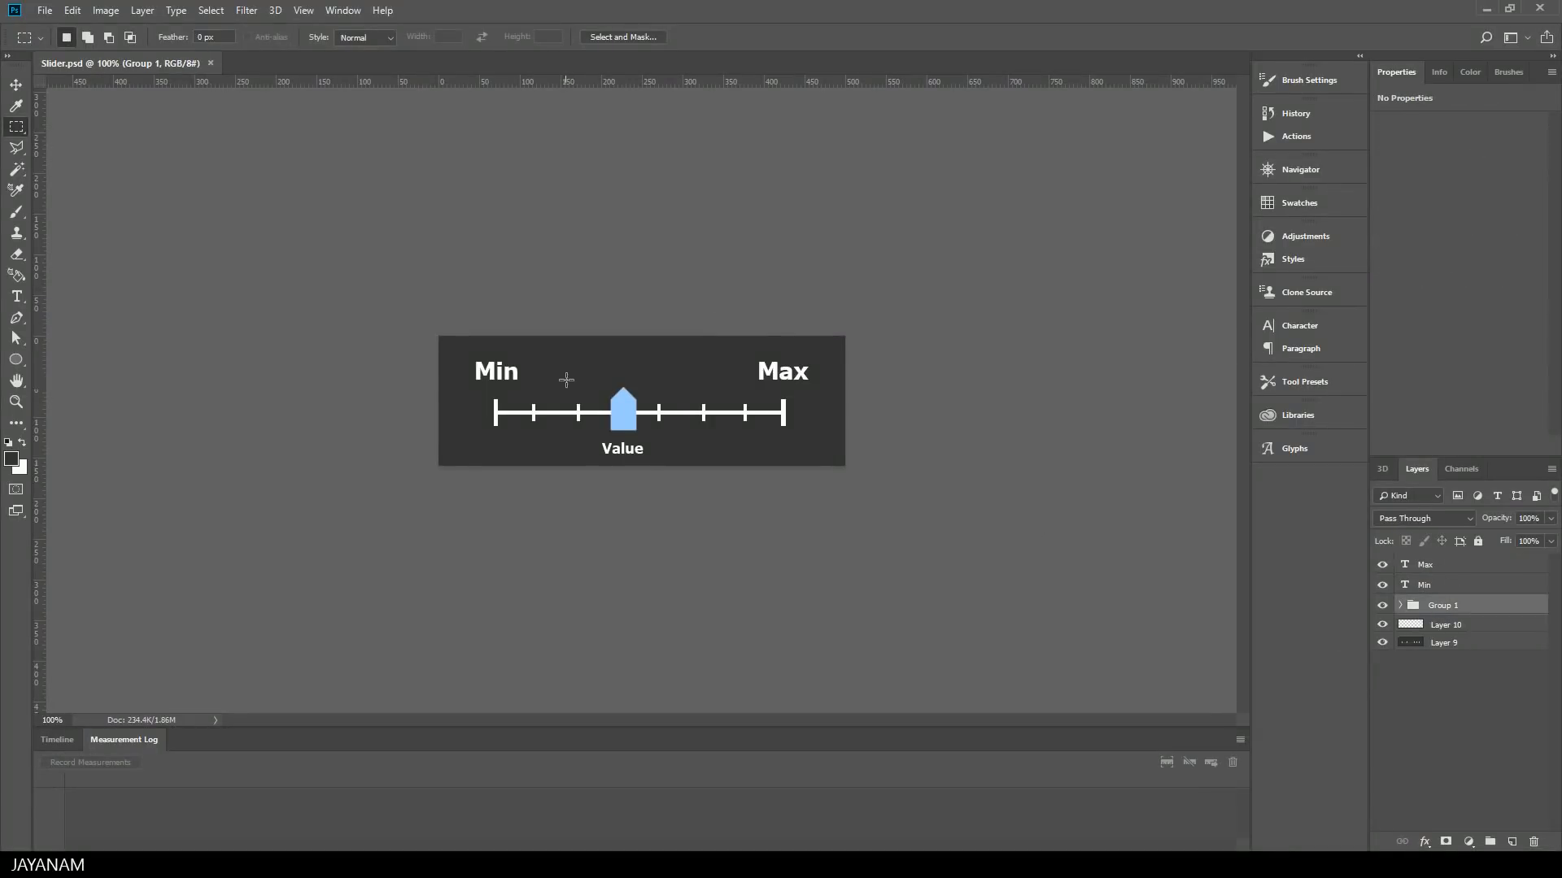
pyautogui.moveTo(776, 355)
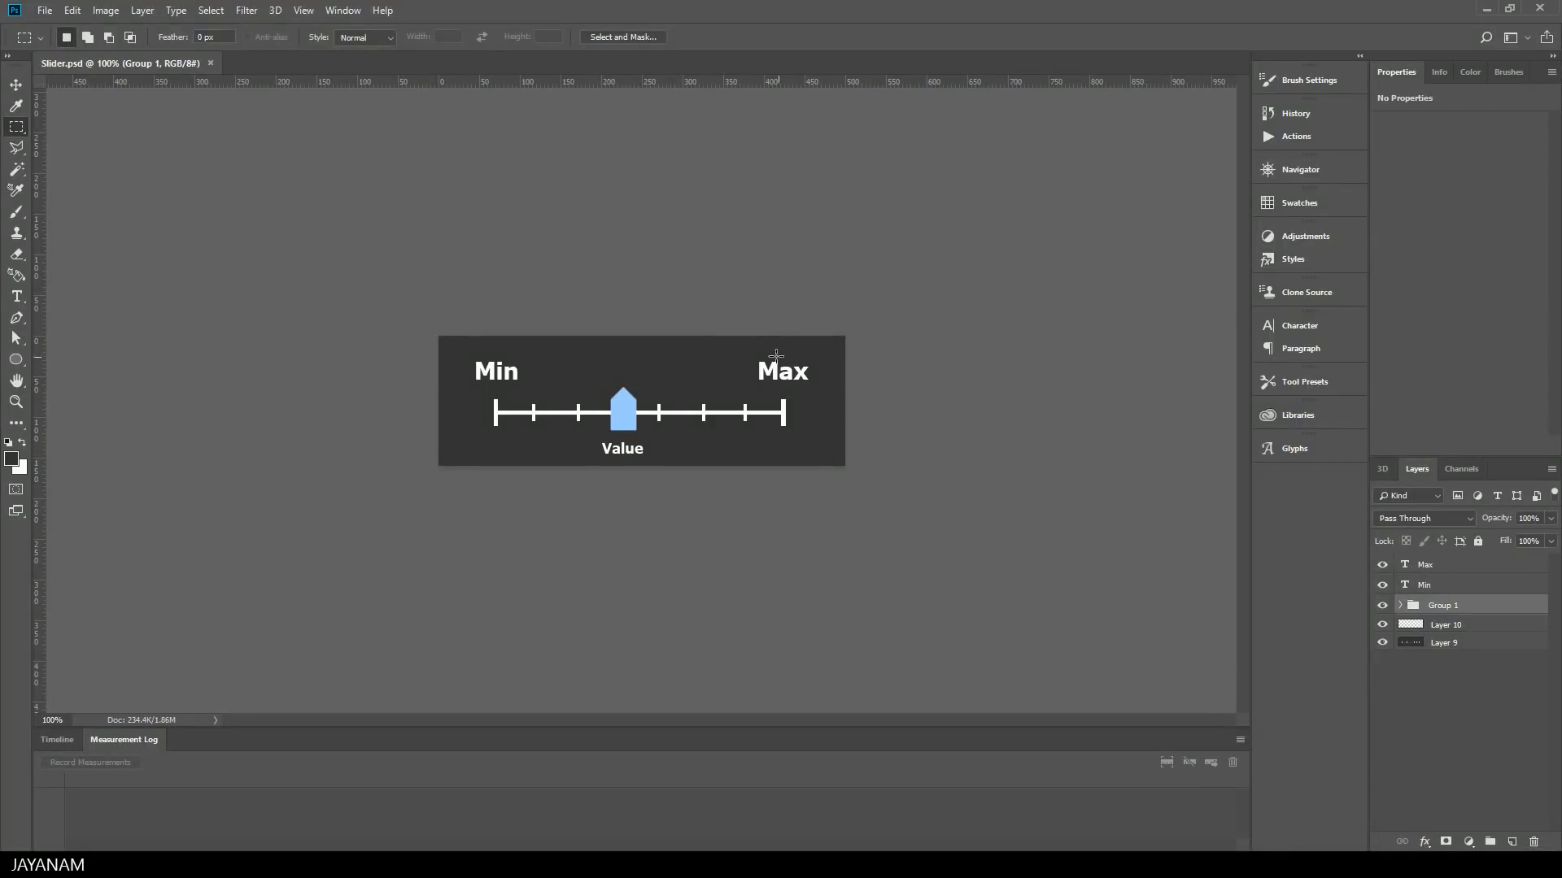